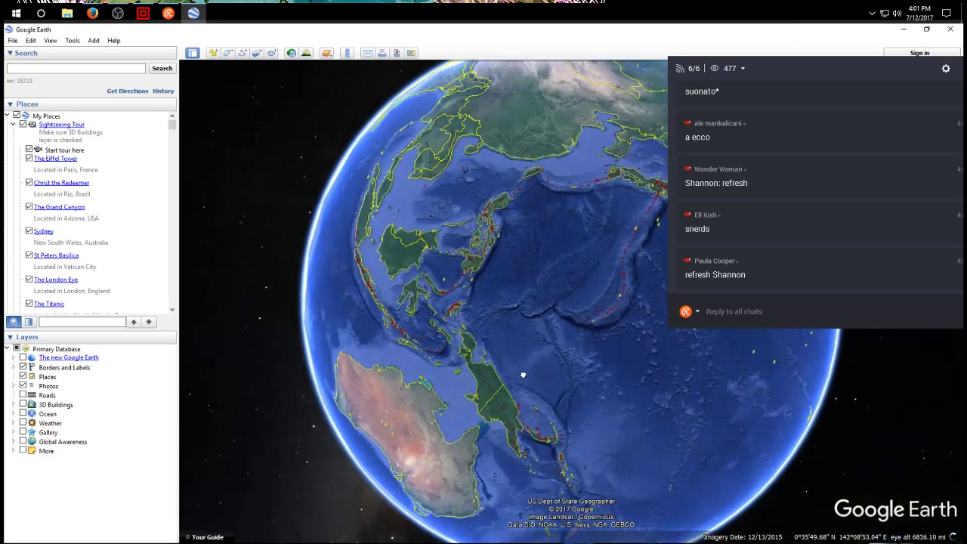
# Turn the globe toward Japan and clear the search box for 40.90 N 131.75 E.
pyautogui.moveTo(523, 376); pyautogui.dragTo(408, 294)
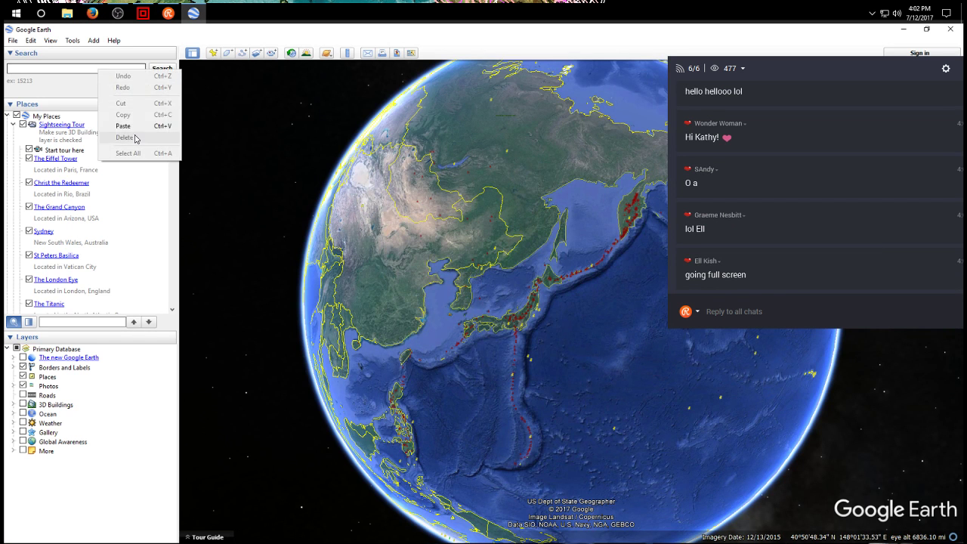
pyautogui.click(75, 68)
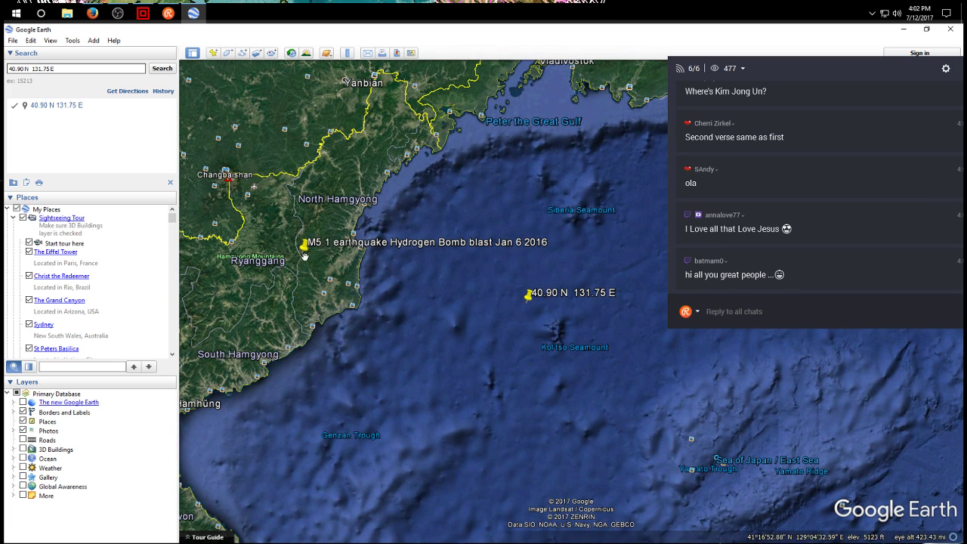
# Measure from the bomb-blast placemark to the offshore point with the Ruler, in kilometres (~231 km).
pyautogui.click(340, 52)
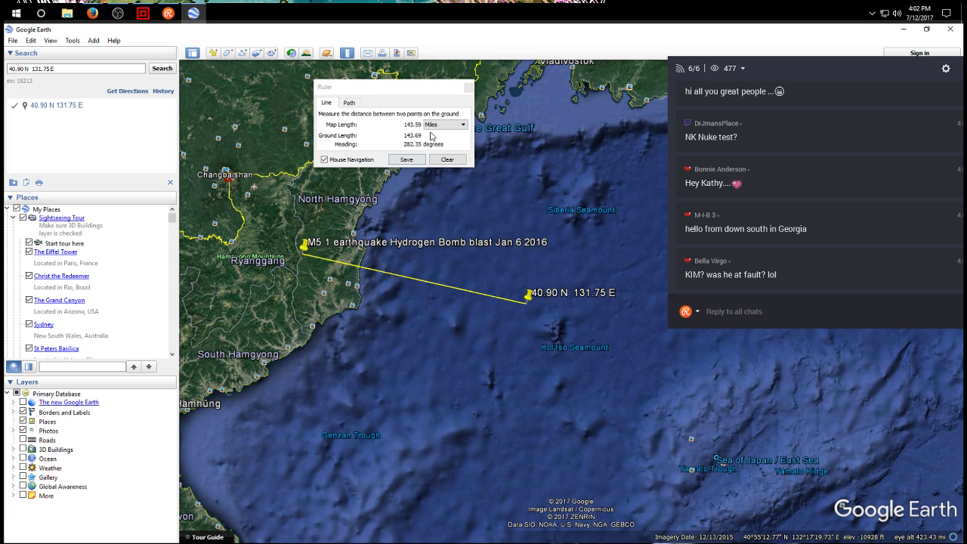
pyautogui.click(462, 124)
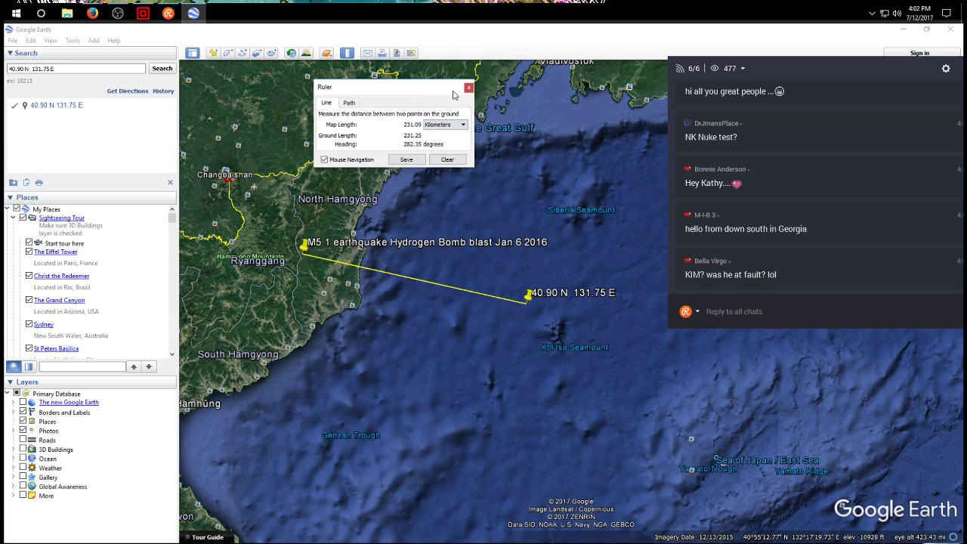
pyautogui.click(470, 88)
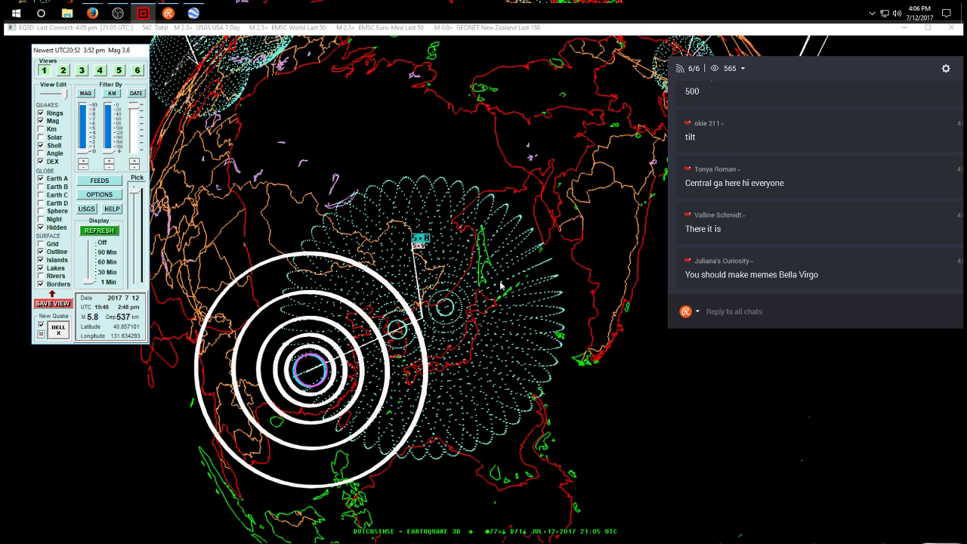
pyautogui.moveTo(471, 293)
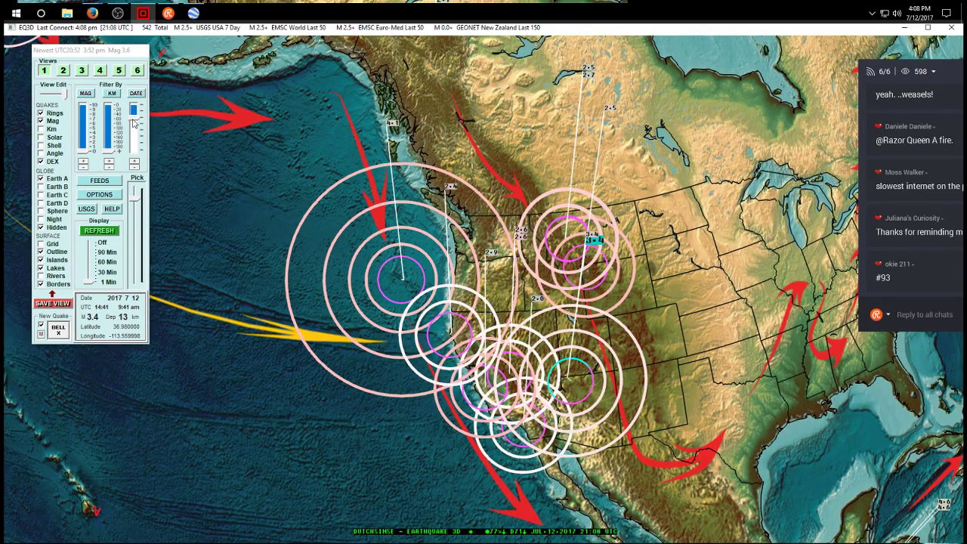
pyautogui.moveTo(391, 130)
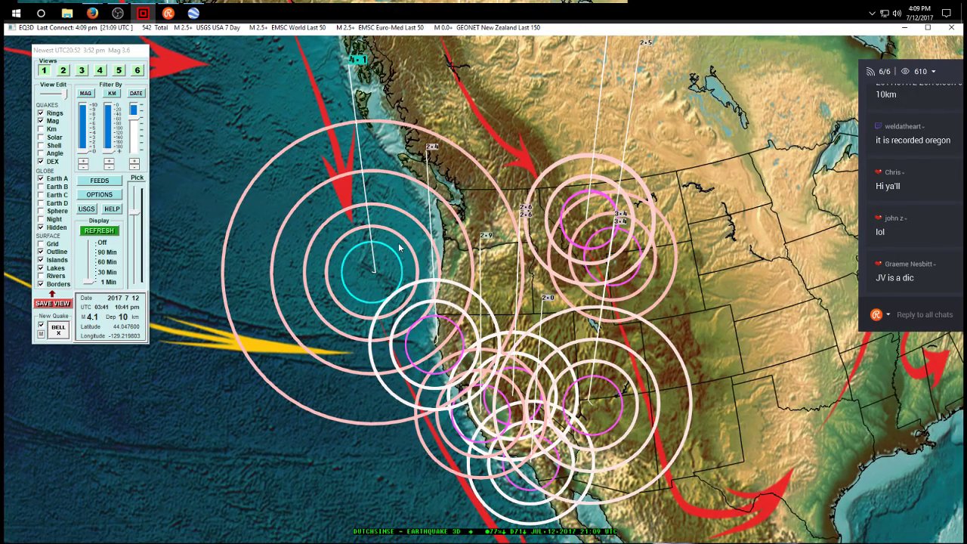
pyautogui.moveTo(319, 186)
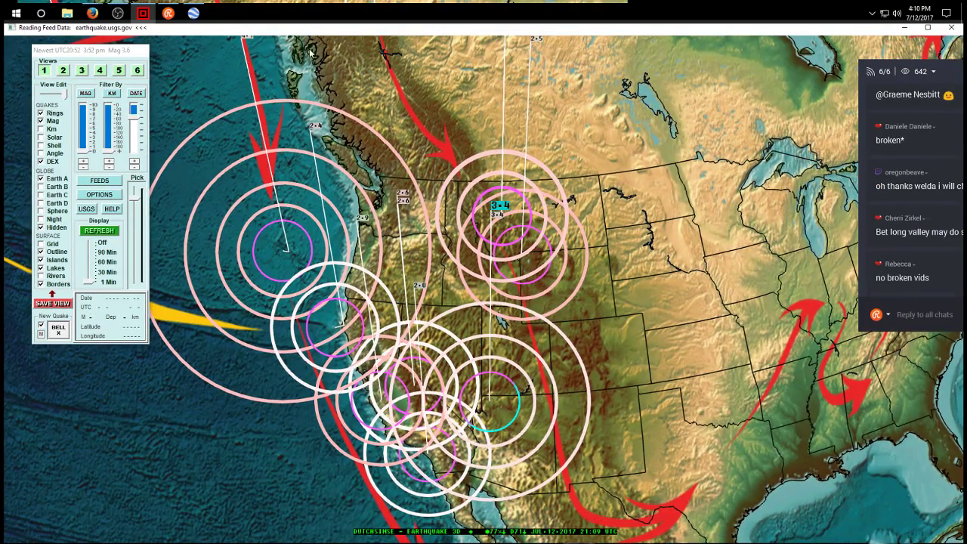
# Search 36.983N 113.563W in Google Earth to view the Dutchman Draw Volcanic Buttes.
pyautogui.click(173, 13)
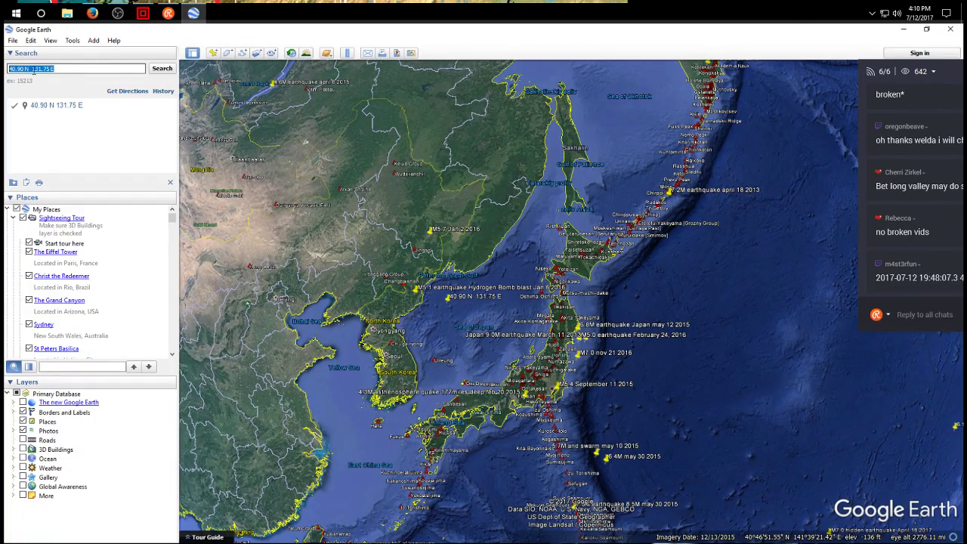
pyautogui.click(162, 68)
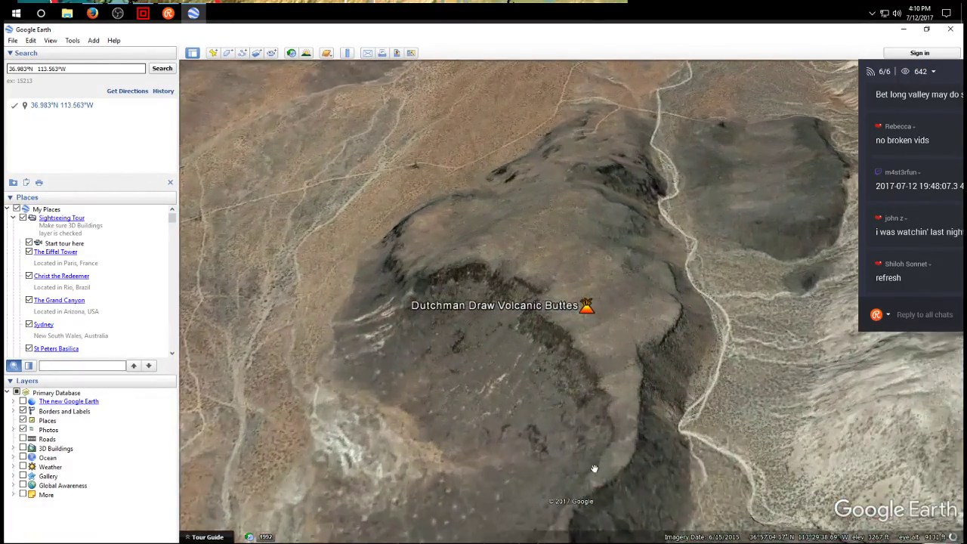
pyautogui.scroll(-3)
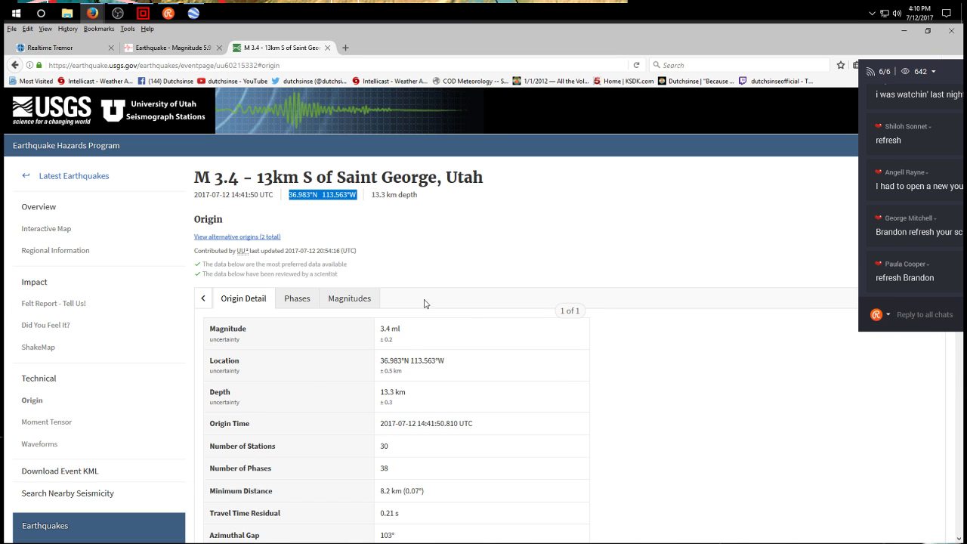
# Show the Magnitudes tab and expand the Md and Ml station detail tables.
pyautogui.click(349, 298)
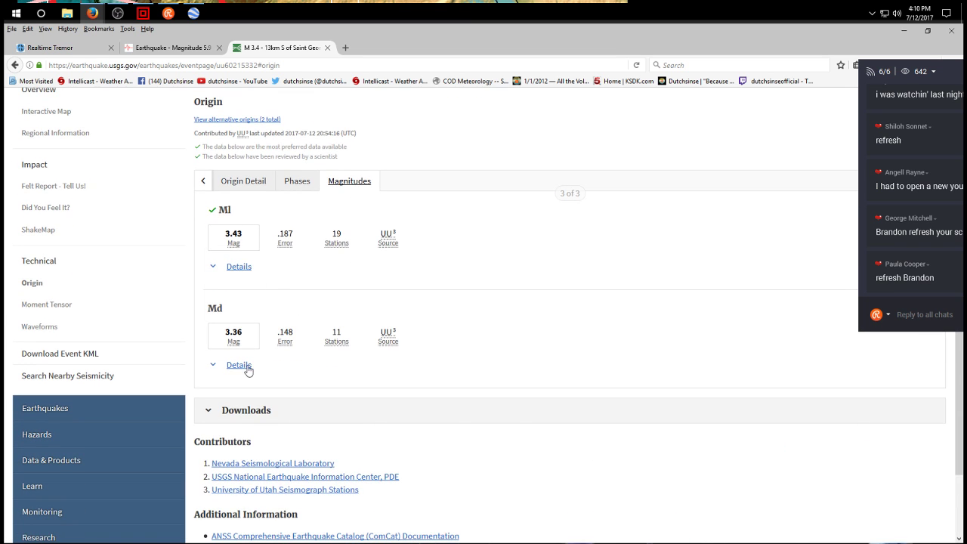
pyautogui.click(239, 365)
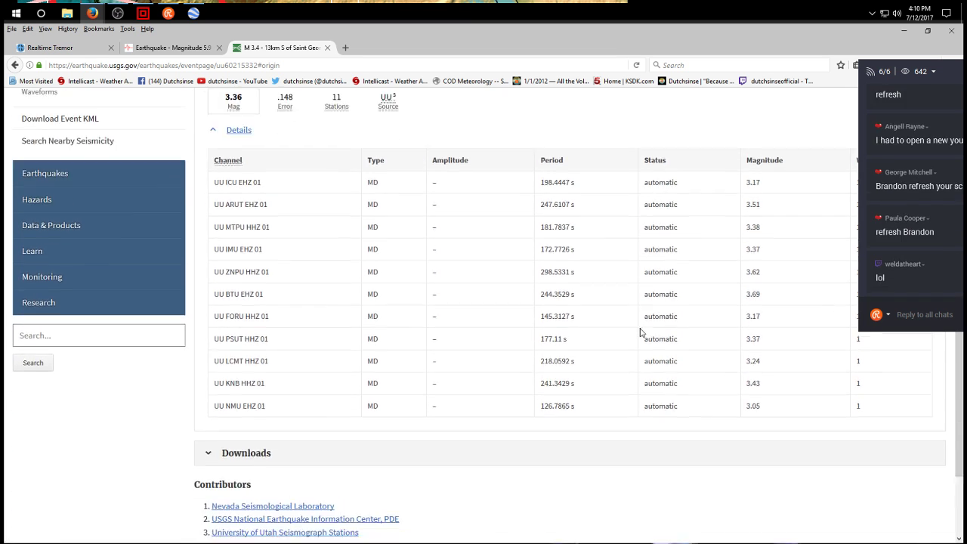
pyautogui.doubleClick(753, 294)
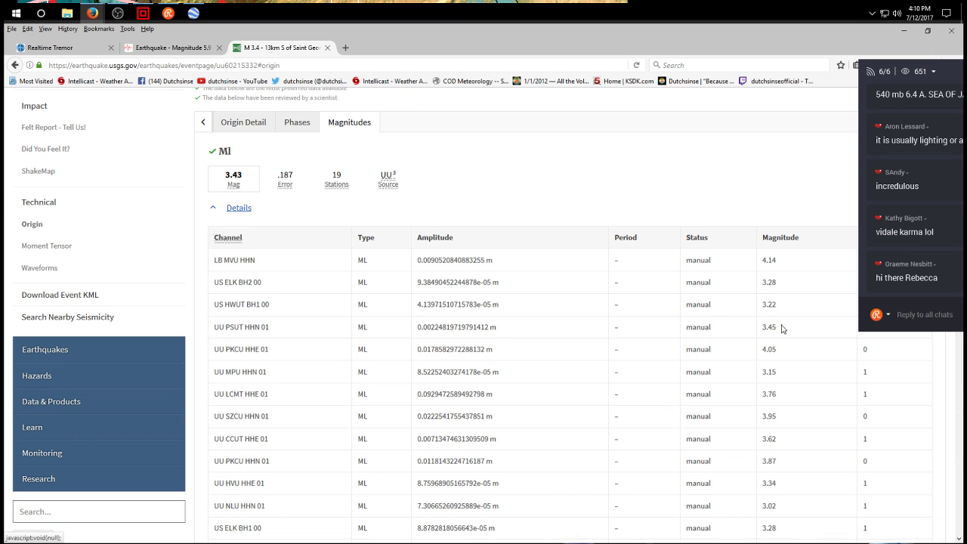
pyautogui.scroll(-3)
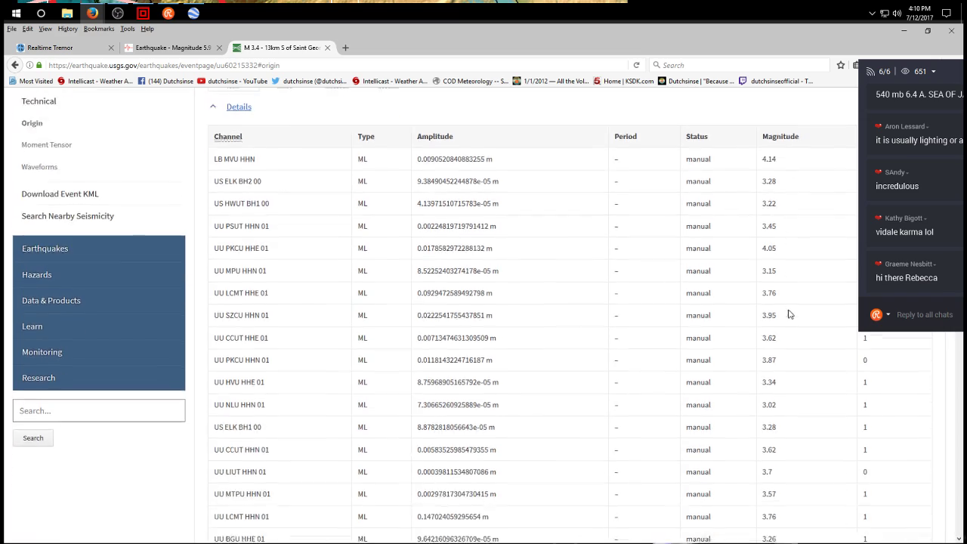
pyautogui.scroll(-3)
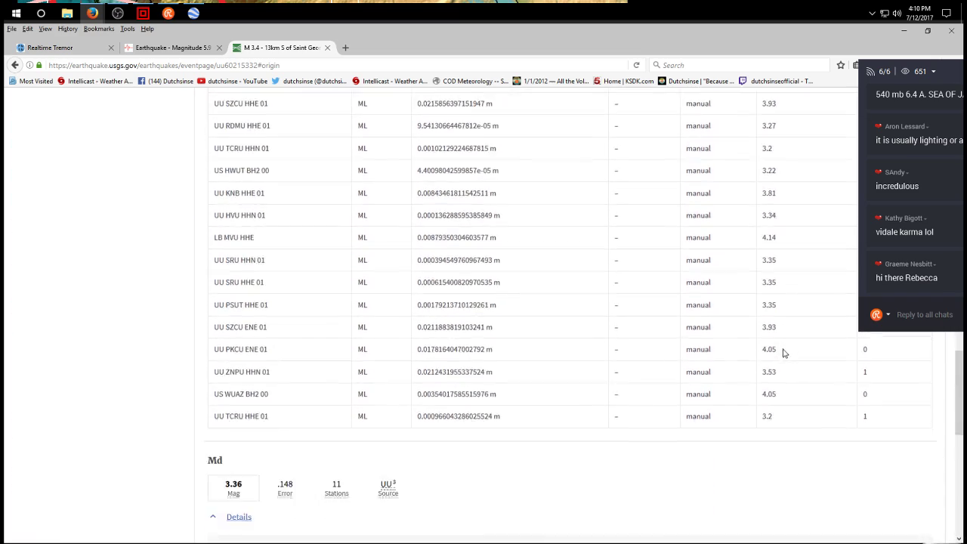
pyautogui.rightClick(783, 350)
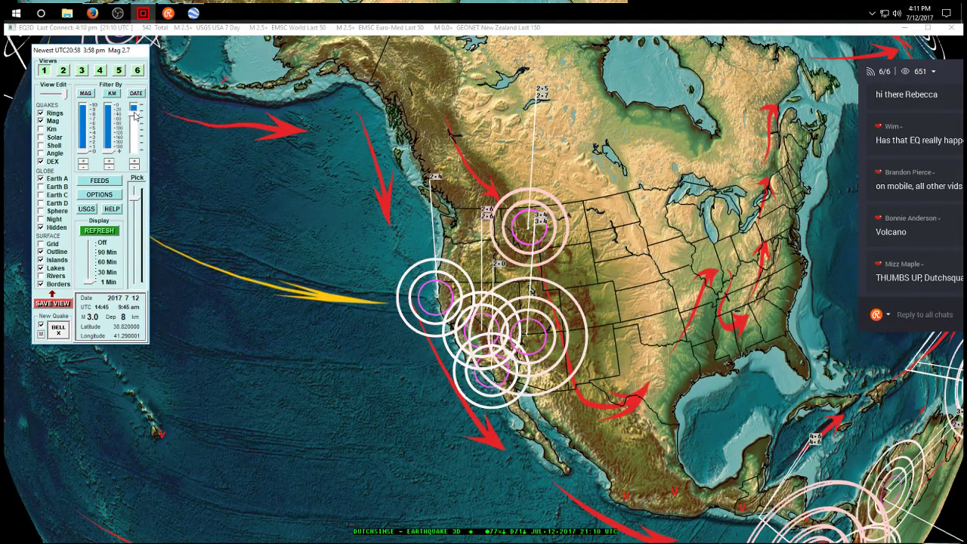
# Switch to EQ3D and zoom the globe onto the western United States.
pyautogui.click(536, 225)
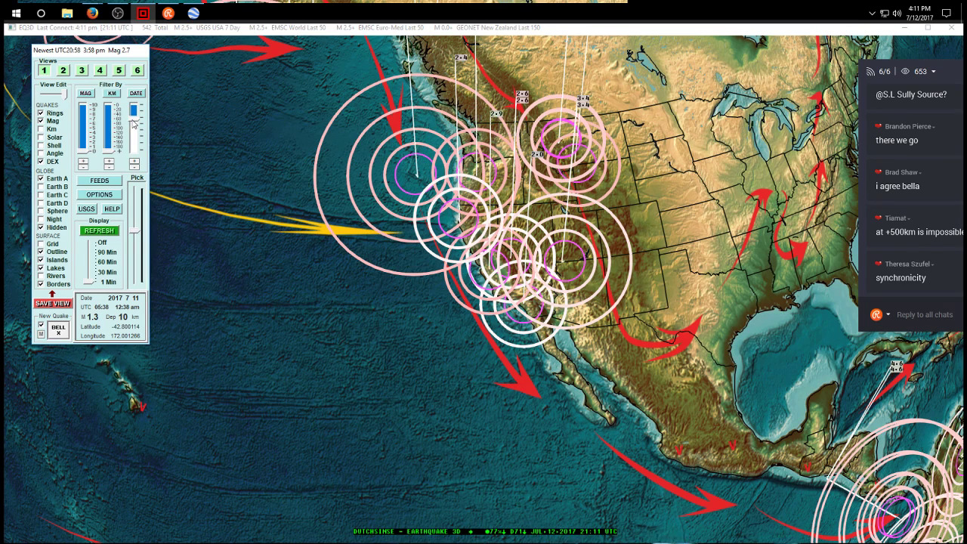
# Replace the M 2.5+ USGS USA 7 Day feed with M 0.0+ USGS USA 1 Day.
pyautogui.click(99, 180)
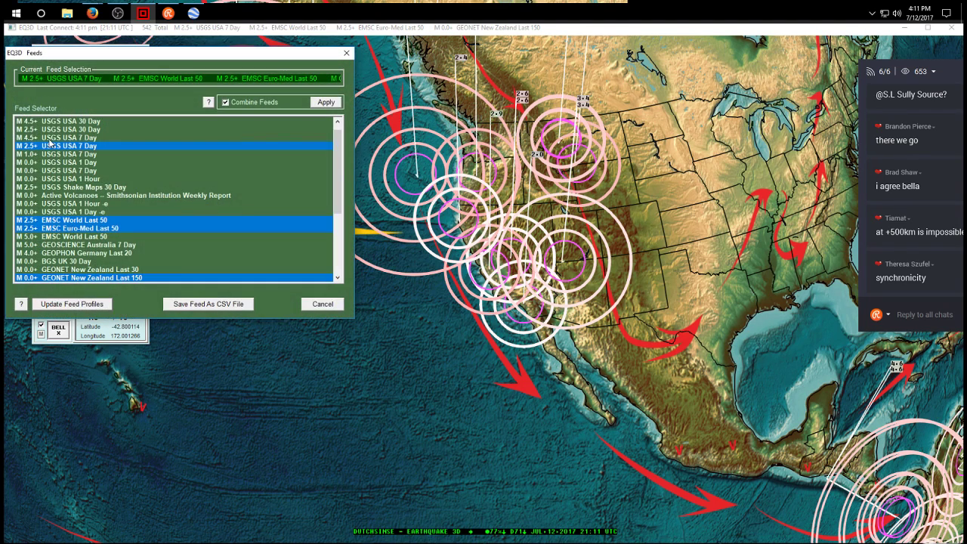
pyautogui.click(60, 162)
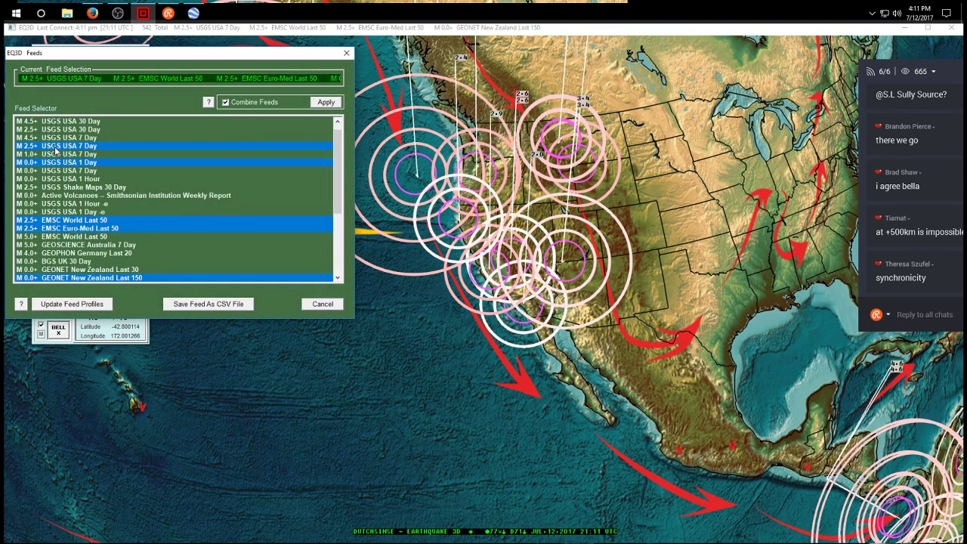
pyautogui.click(326, 101)
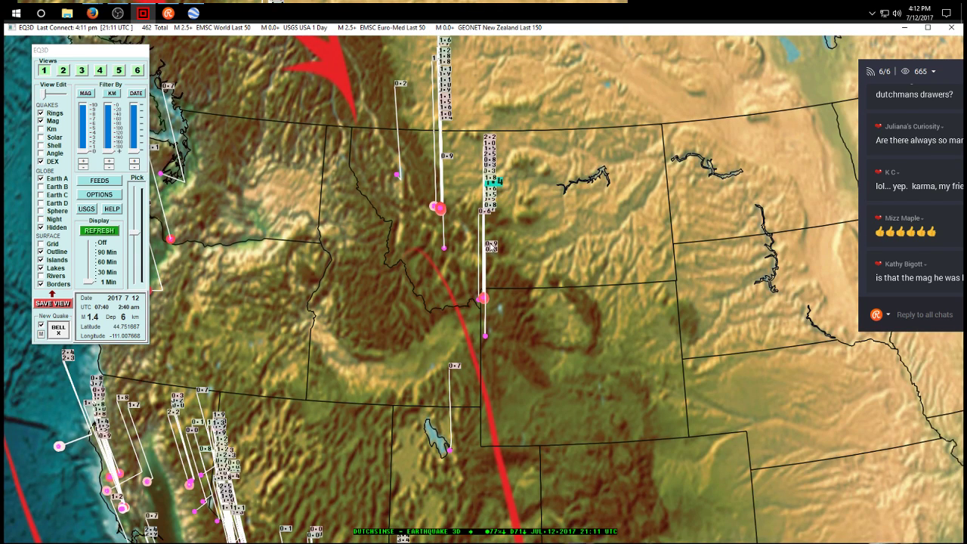
# Pan the globe west from Wyoming and Idaho toward Washington and Oregon.
pyautogui.click(492, 249)
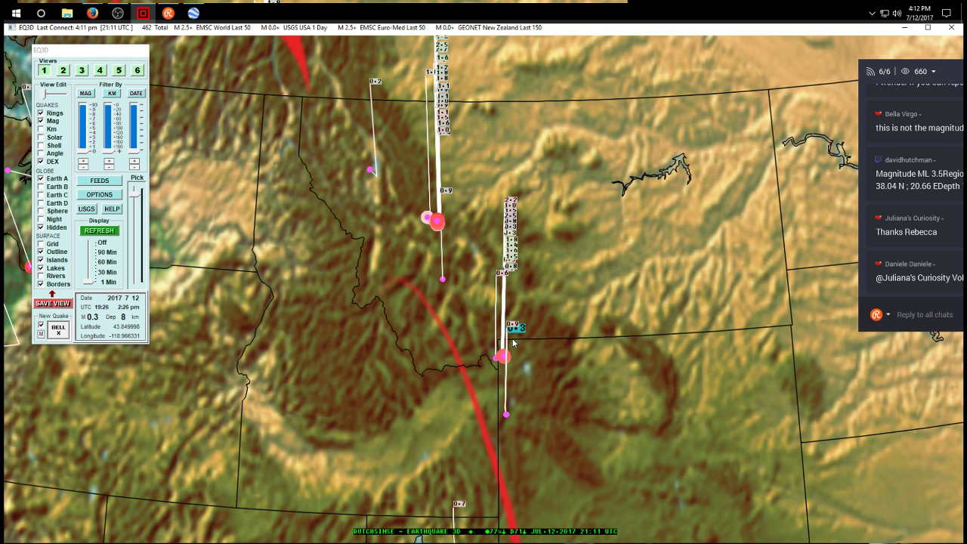
pyautogui.moveTo(272, 312)
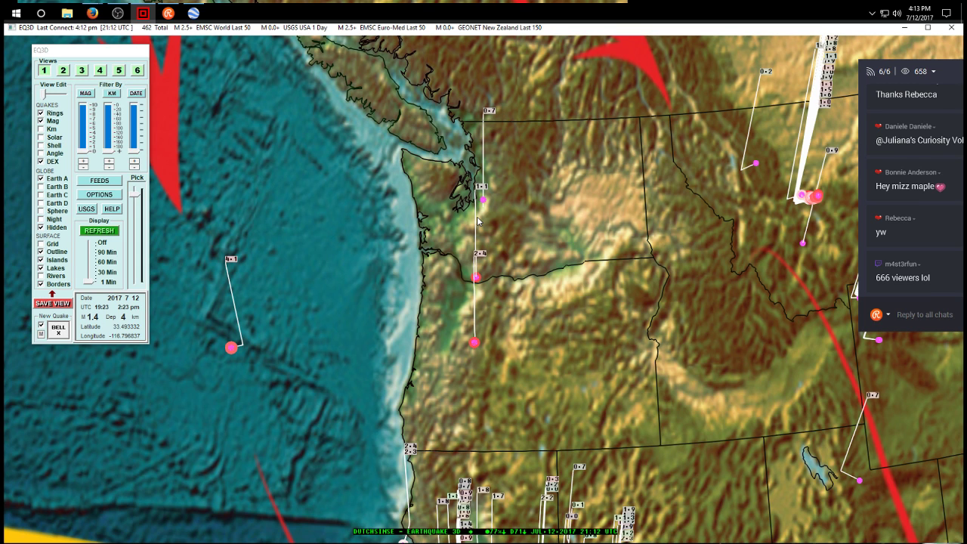
# Scroll to the station magnitude table for the USGS M 3.4 event.
pyautogui.scroll(-3)
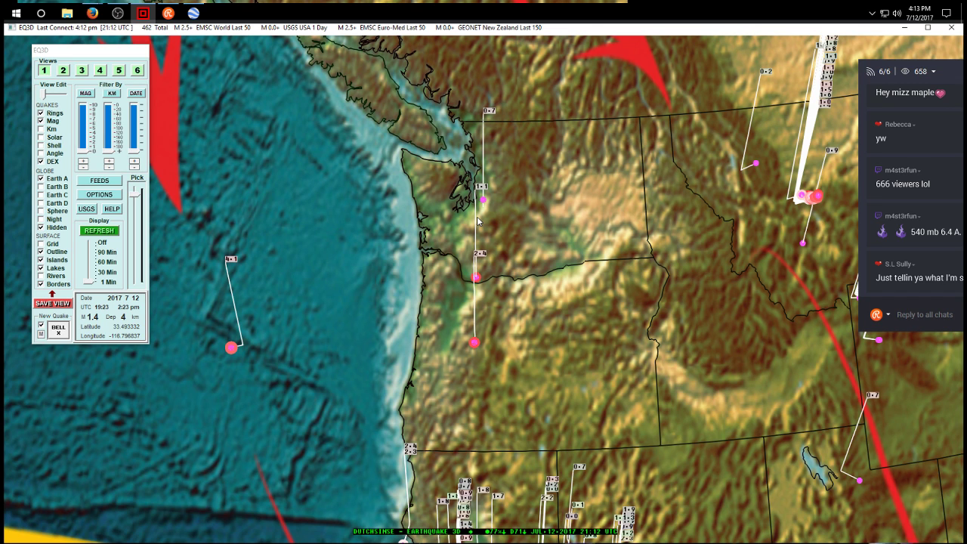
pyautogui.moveTo(488, 102)
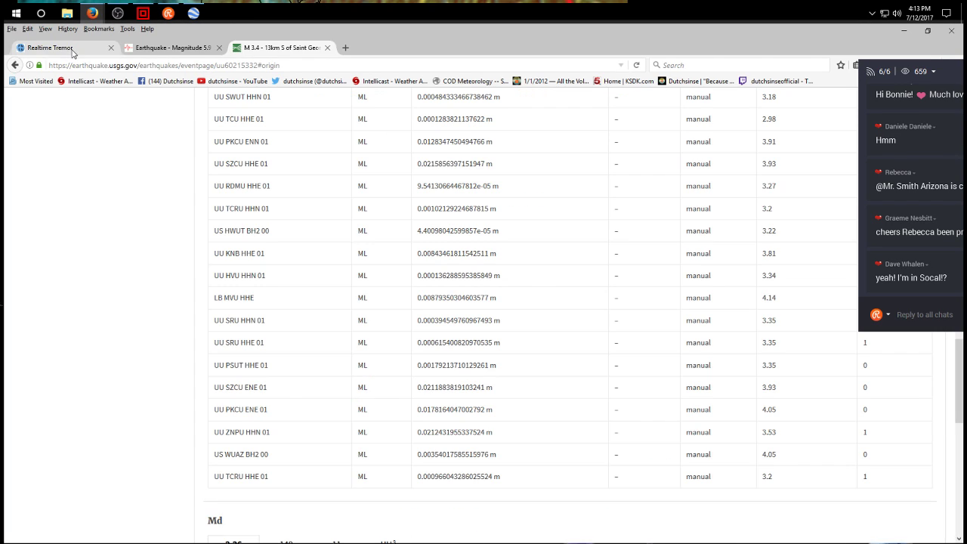
# Limit the Realtime Tremor Map to the last 24 hours, then switch to Google Earth.
pyautogui.click(49, 47)
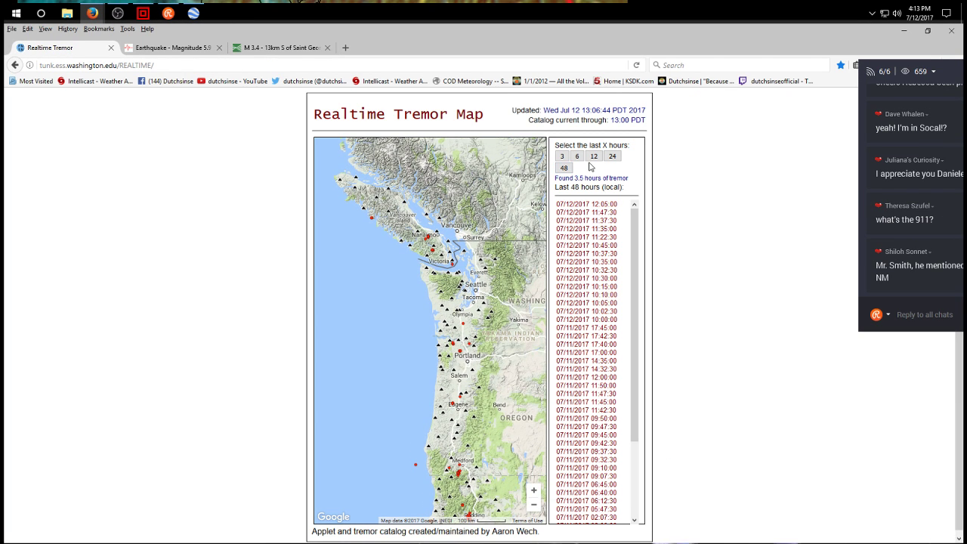
pyautogui.click(564, 167)
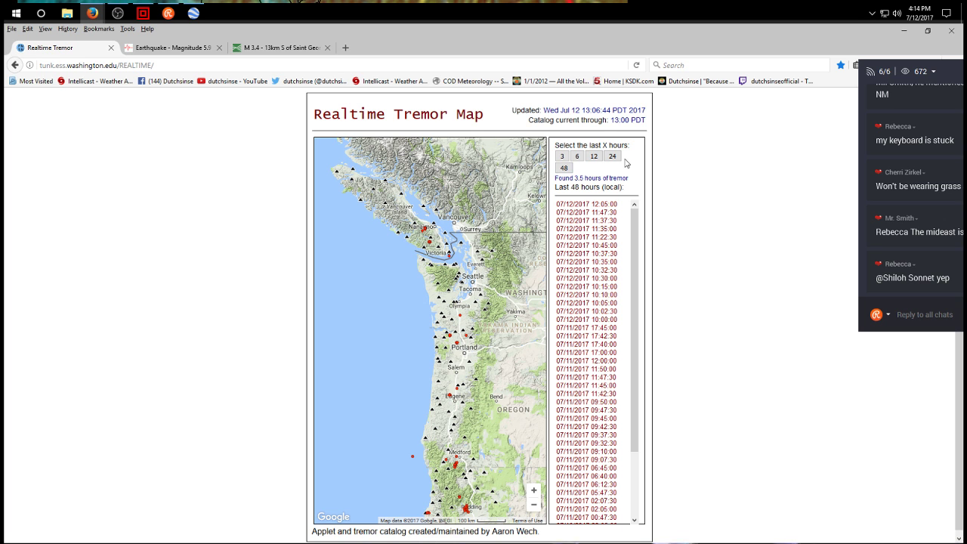
pyautogui.click(611, 156)
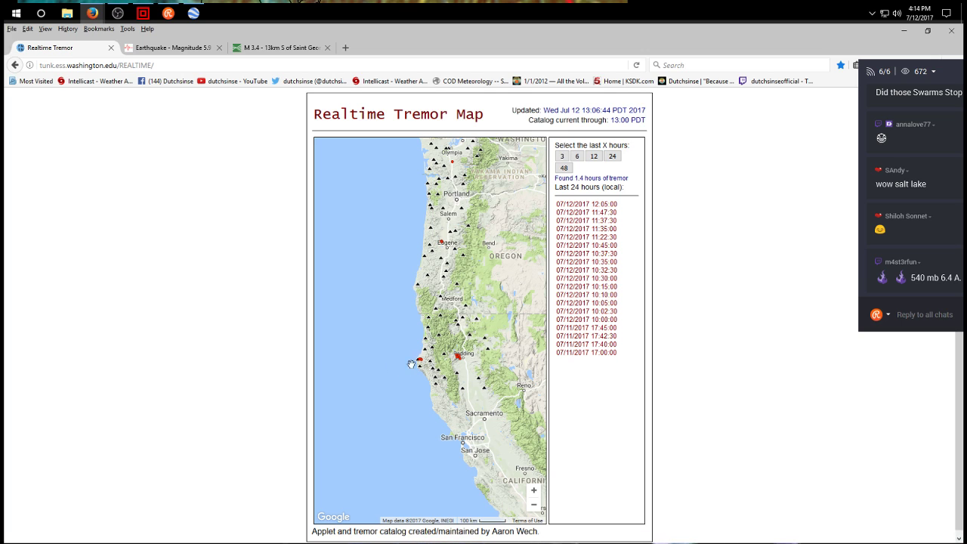
pyautogui.click(193, 15)
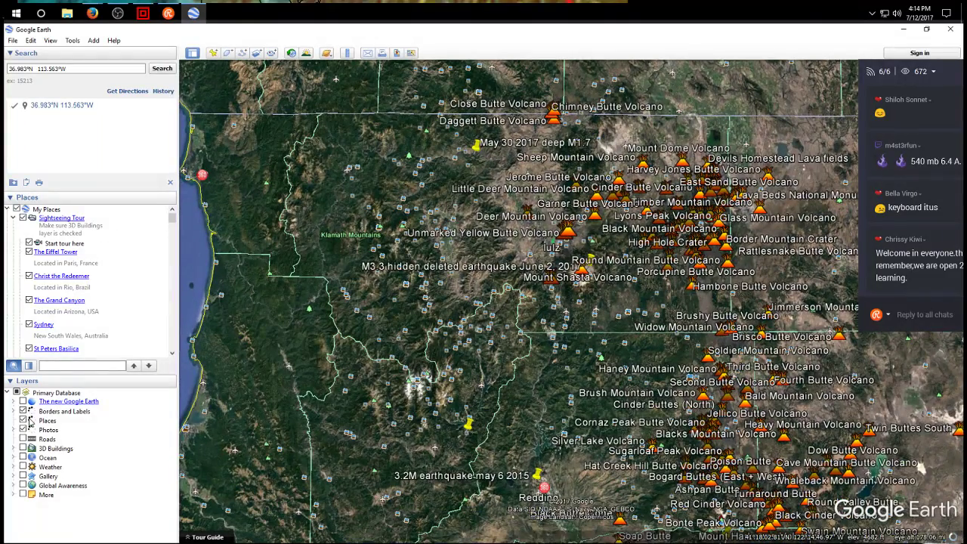
# Hide the Photos layer and move offshore to the Juan de Fuca ridge and Axial Seamount.
pyautogui.click(48, 429)
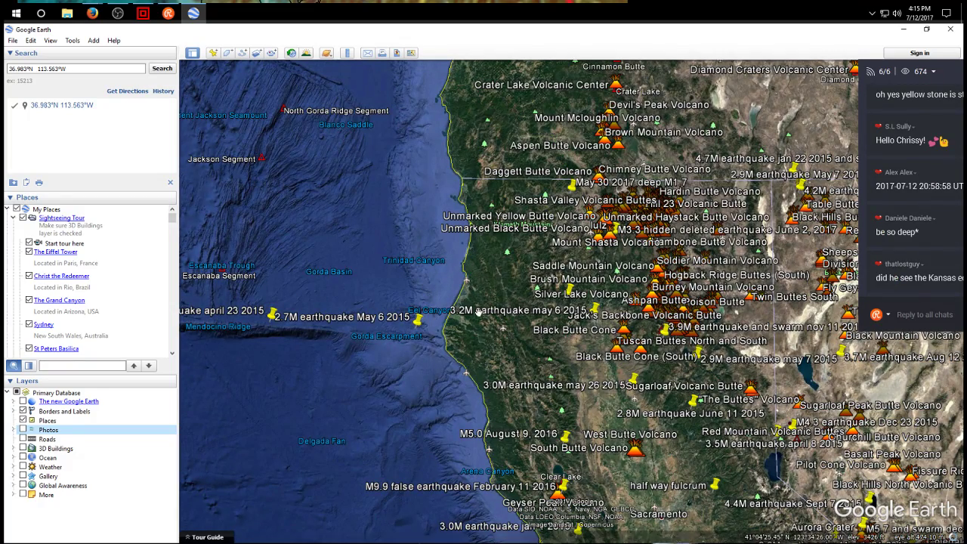
pyautogui.click(23, 430)
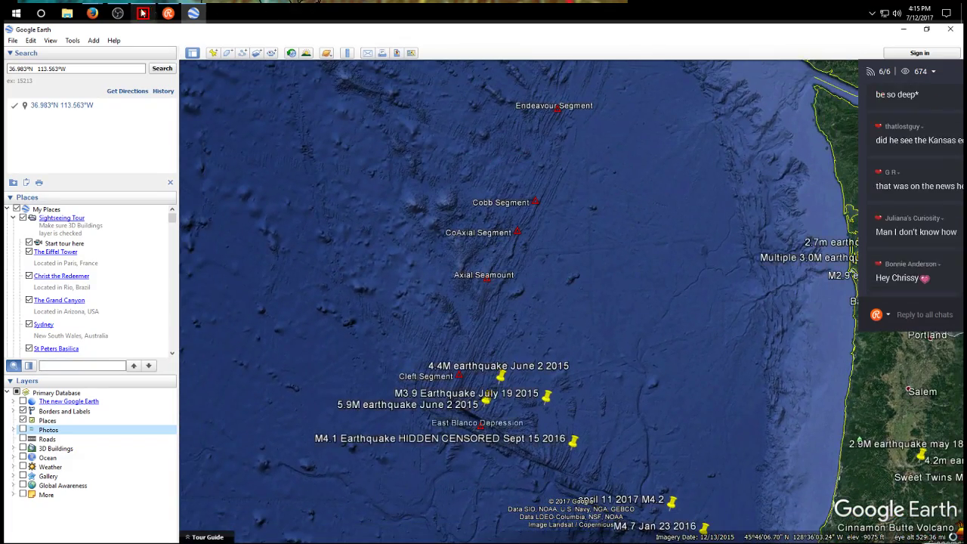
# Copy the M4.1 quake's coordinates, fly to 44.048°N 129.220°W, and view East Blanco Depression's volcano info.
pyautogui.click(143, 14)
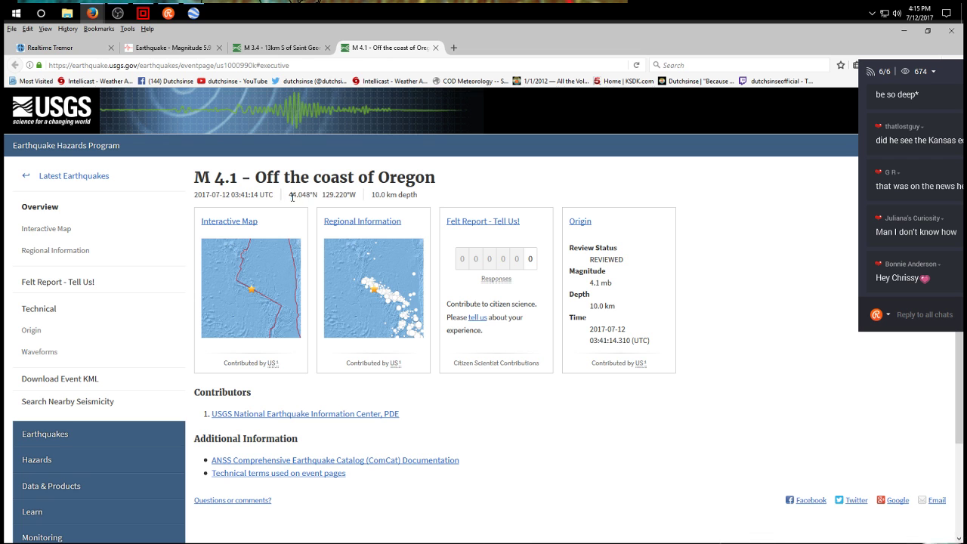
pyautogui.rightClick(329, 194)
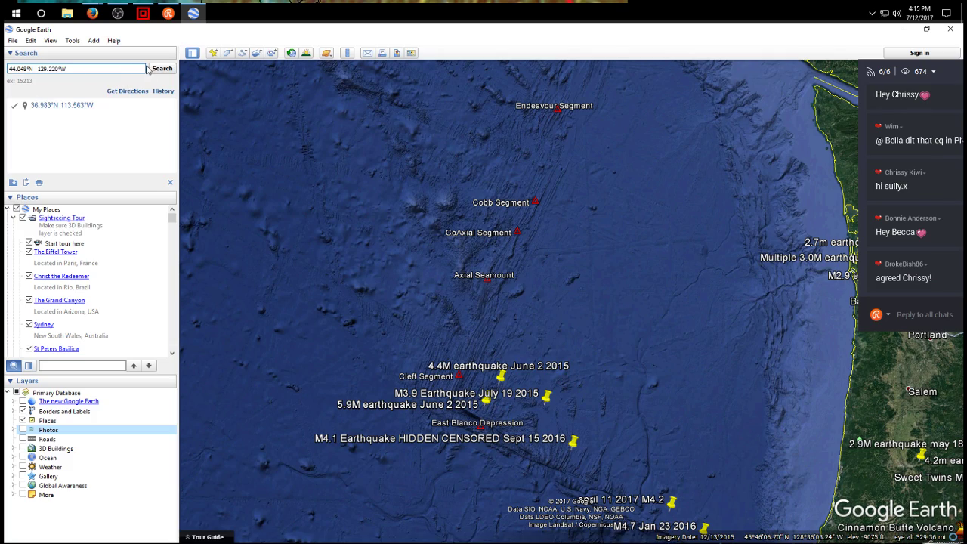
pyautogui.click(161, 68)
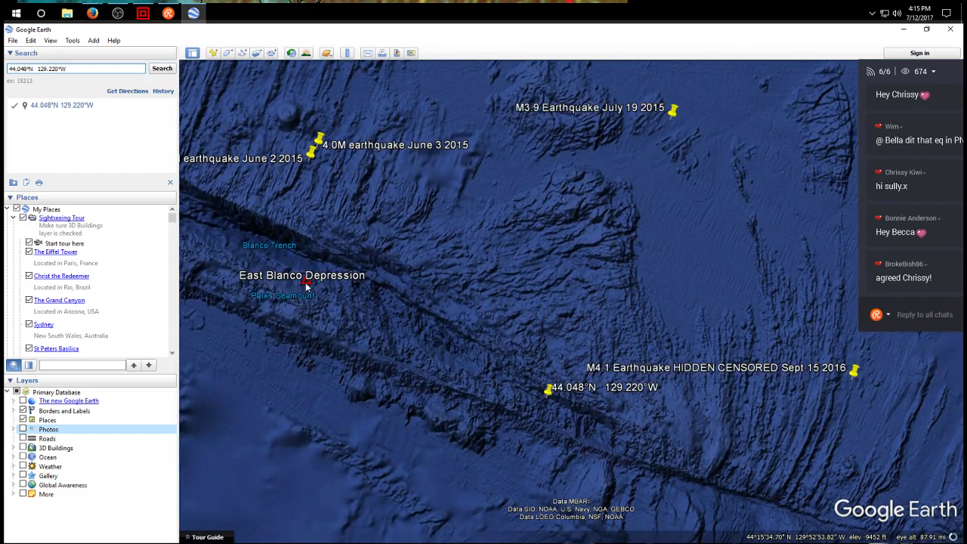
pyautogui.click(306, 283)
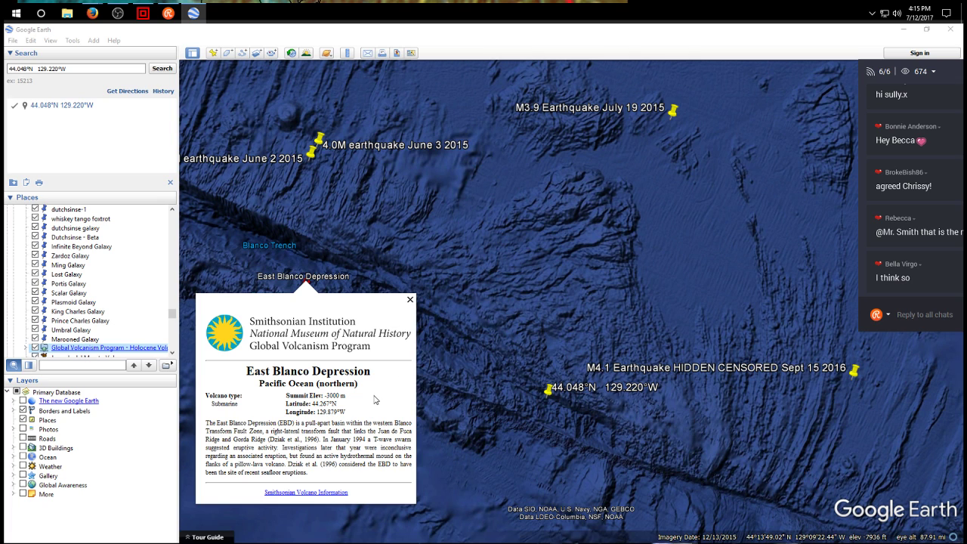
pyautogui.moveTo(333, 358)
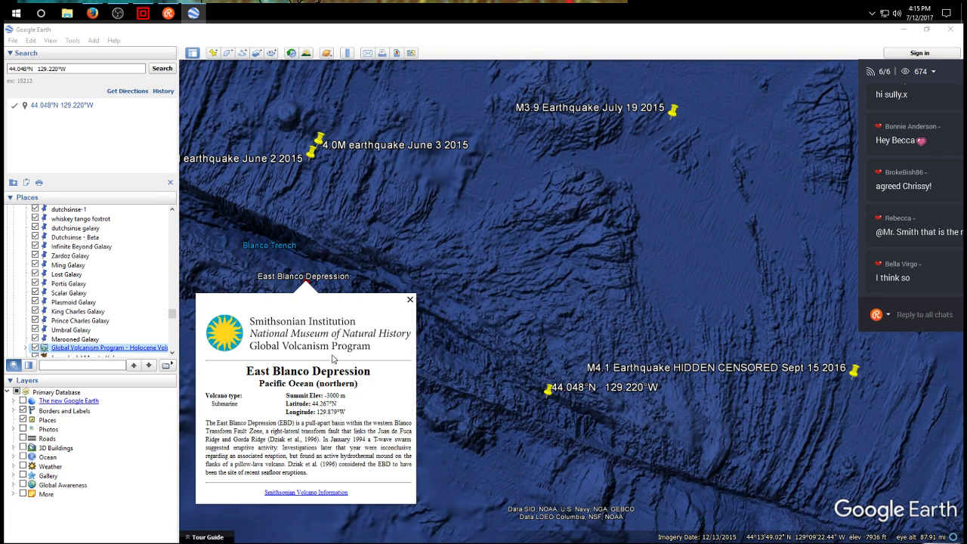
pyautogui.moveTo(344, 341)
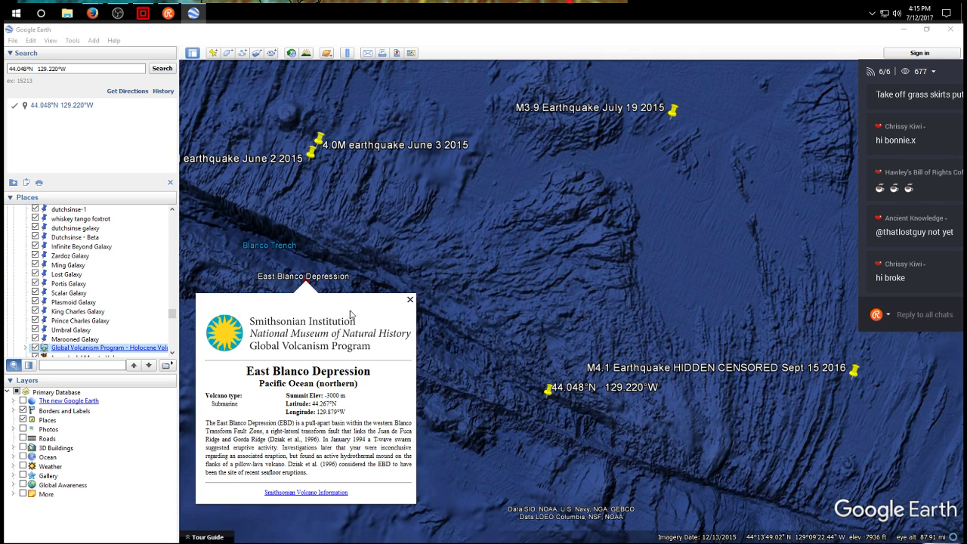
pyautogui.moveTo(334, 438)
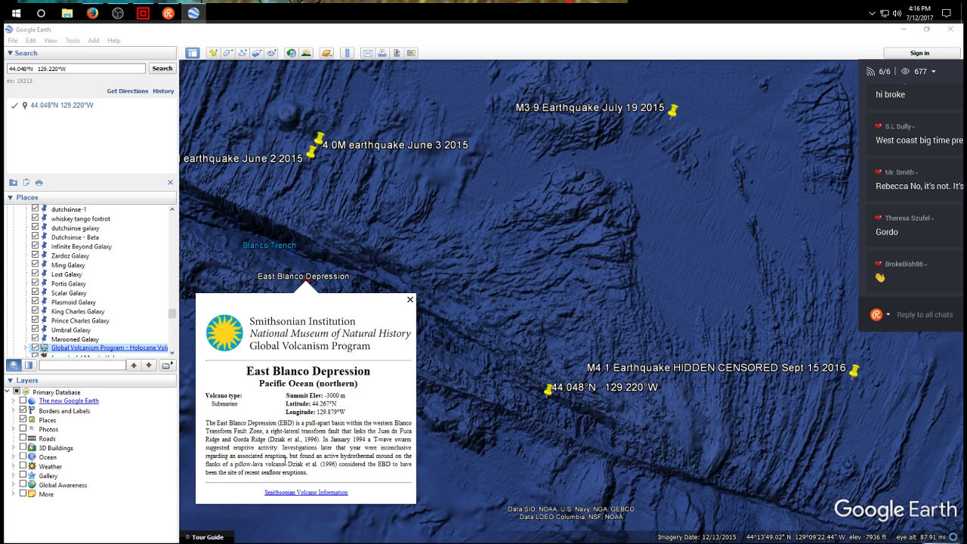
pyautogui.moveTo(391, 346)
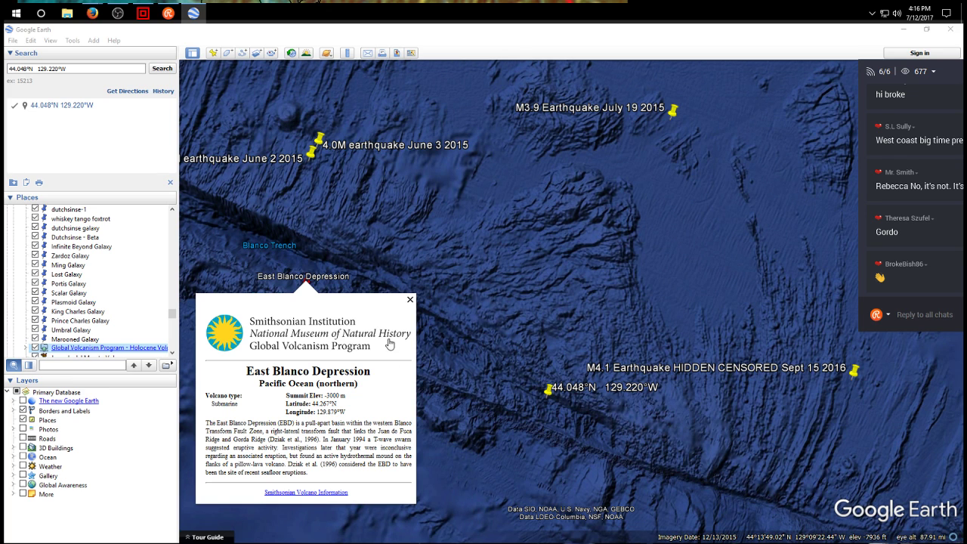
pyautogui.moveTo(405, 312)
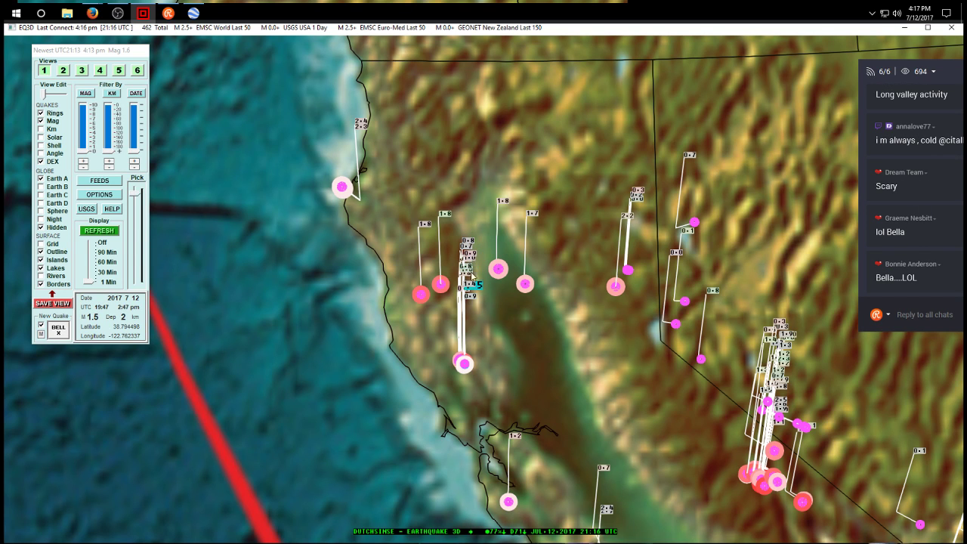
# Inspect Northern California quakes, including the magnitude 1.7 details, then return to Google Earth.
pyautogui.click(99, 230)
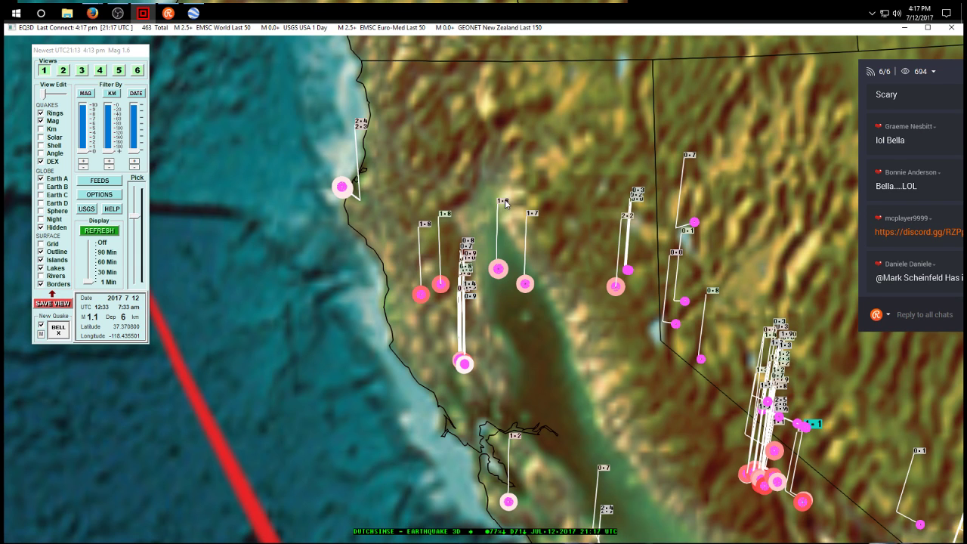
pyautogui.click(522, 284)
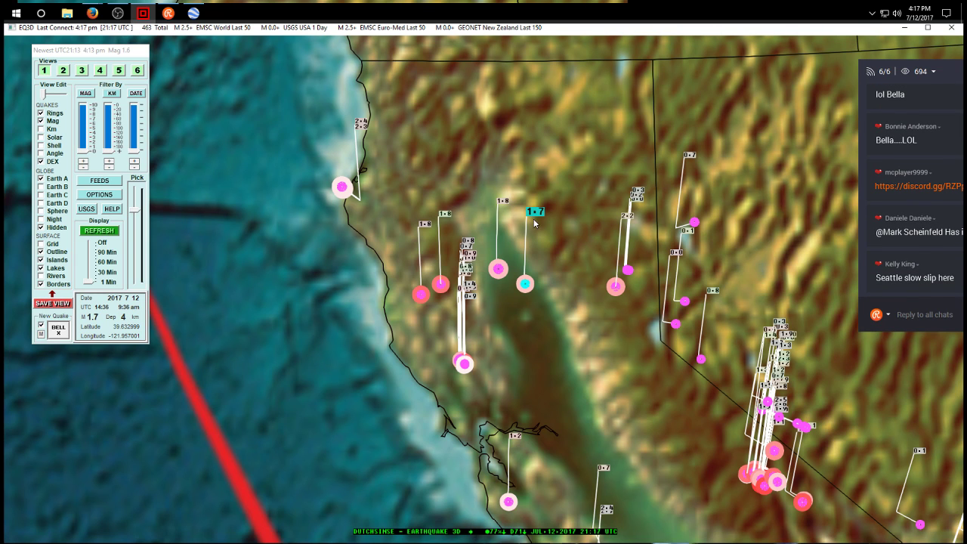
pyautogui.click(628, 270)
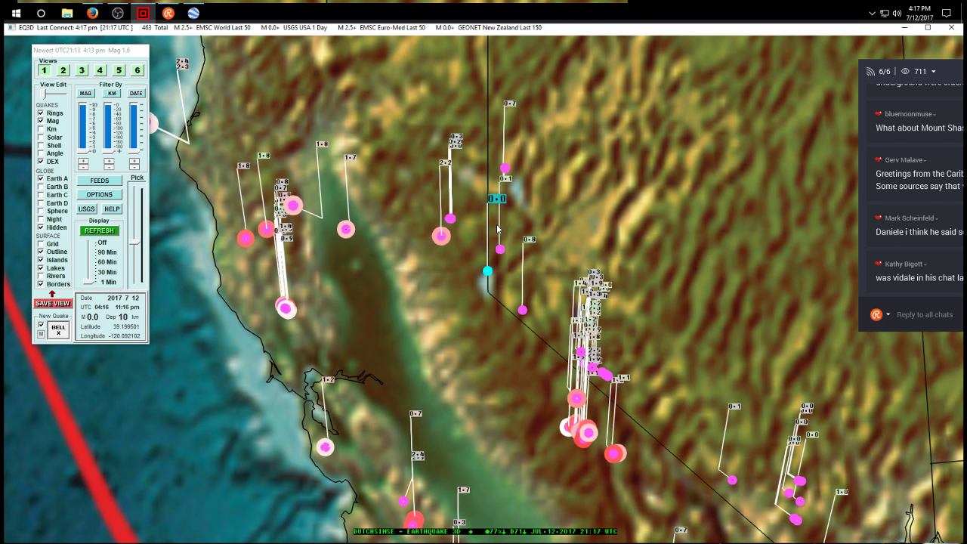
pyautogui.moveTo(493, 259)
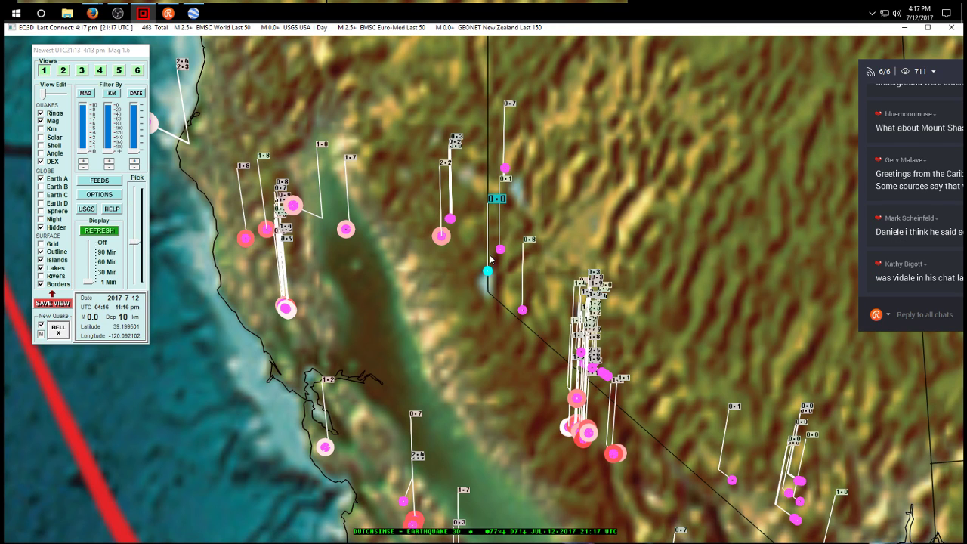
pyautogui.moveTo(488, 287)
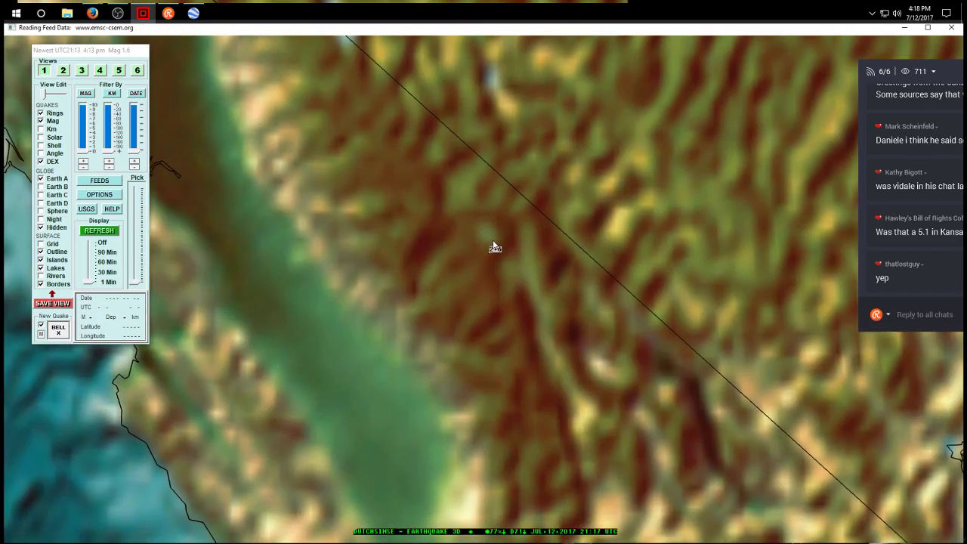
pyautogui.click(99, 230)
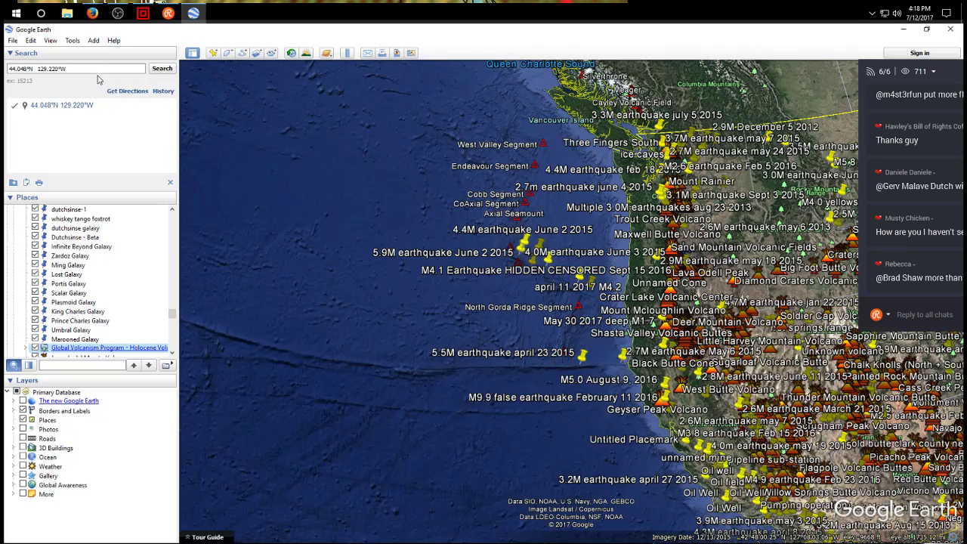
# Fly to 37.023°N 116.137°W, enable the Google Earth Community gallery layer, and return to EQ3D.
pyautogui.rightClick(76, 69)
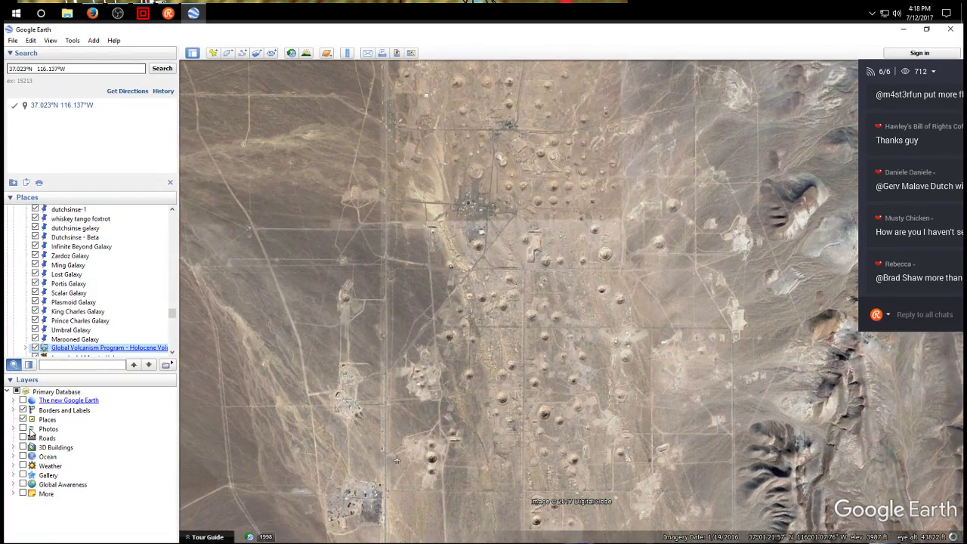
pyautogui.click(19, 474)
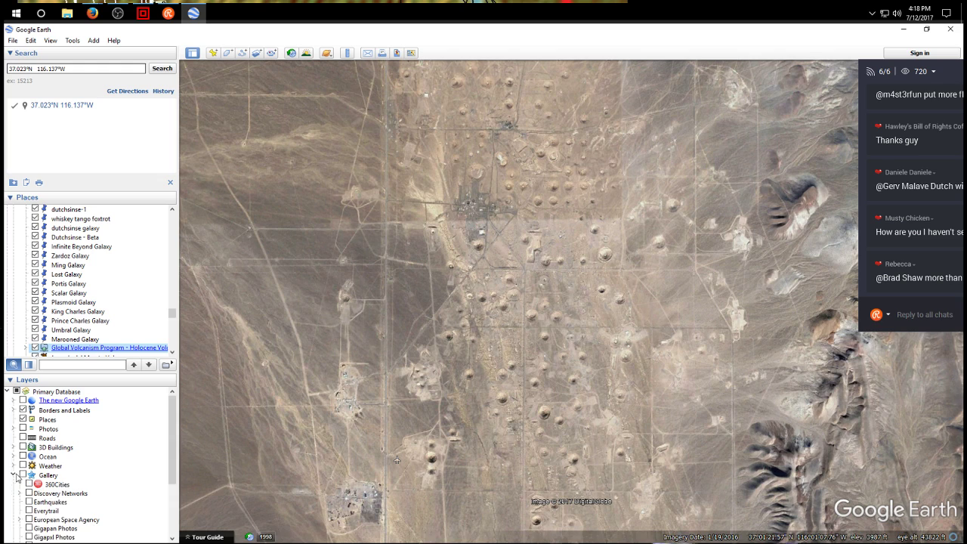
pyautogui.scroll(-3)
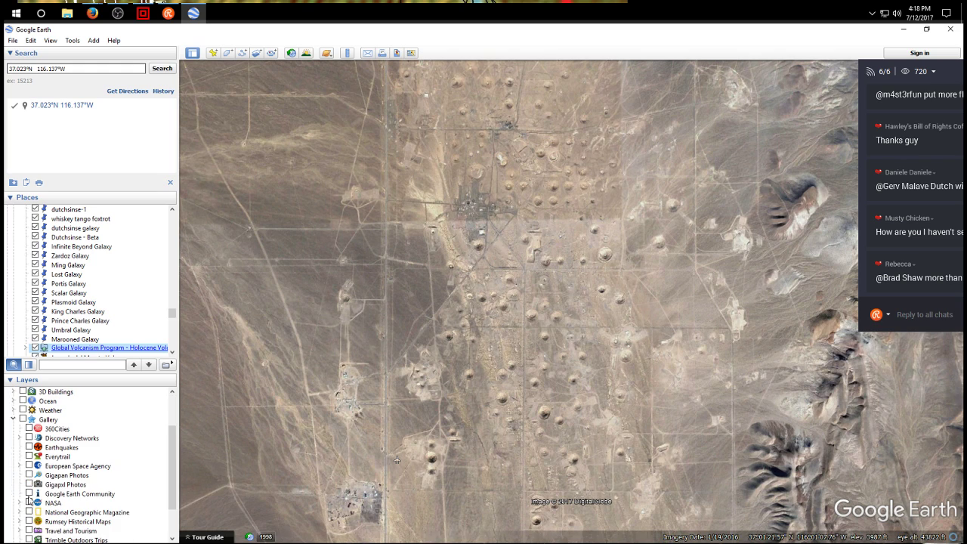
pyautogui.click(31, 494)
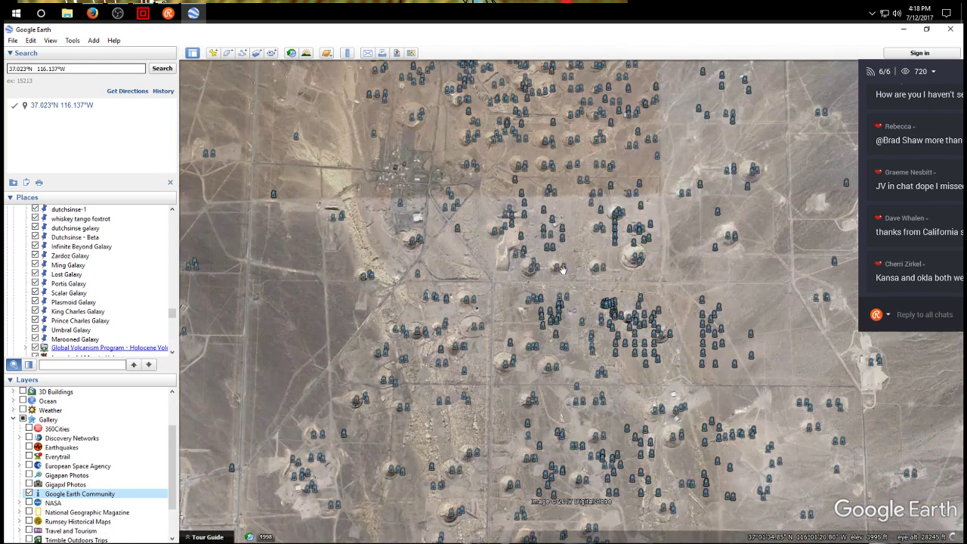
pyautogui.click(616, 223)
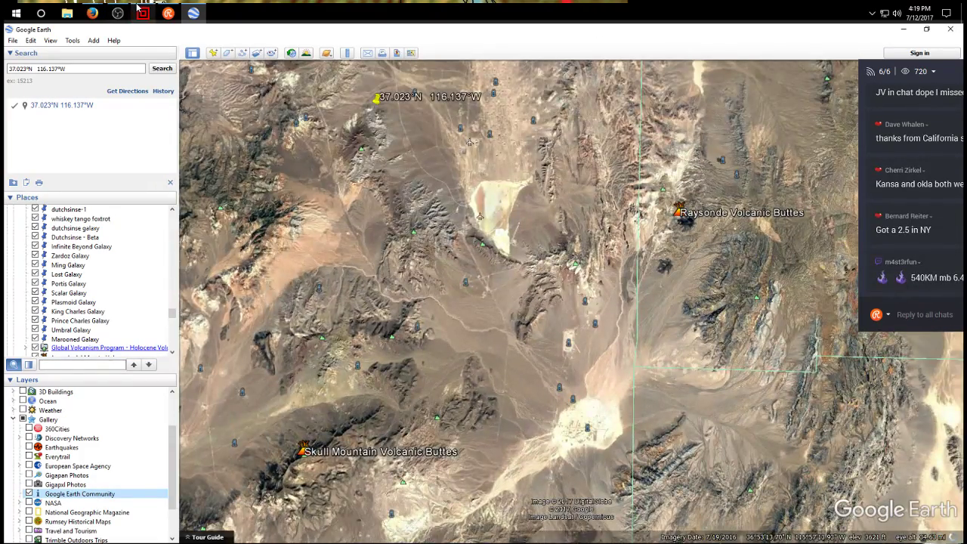
pyautogui.click(142, 13)
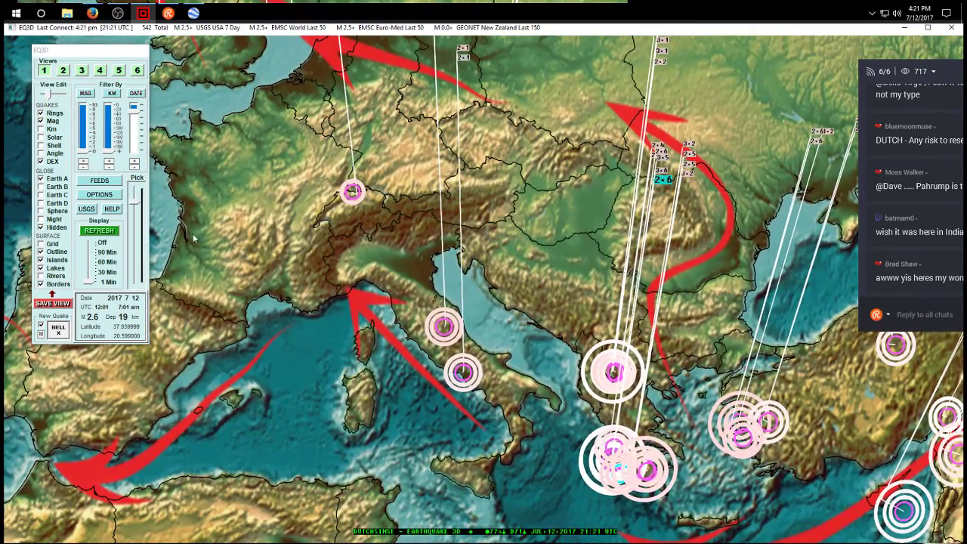
# Open EQ3D's earthquake data feed list and choose INGV Italy Last 150.
pyautogui.click(99, 180)
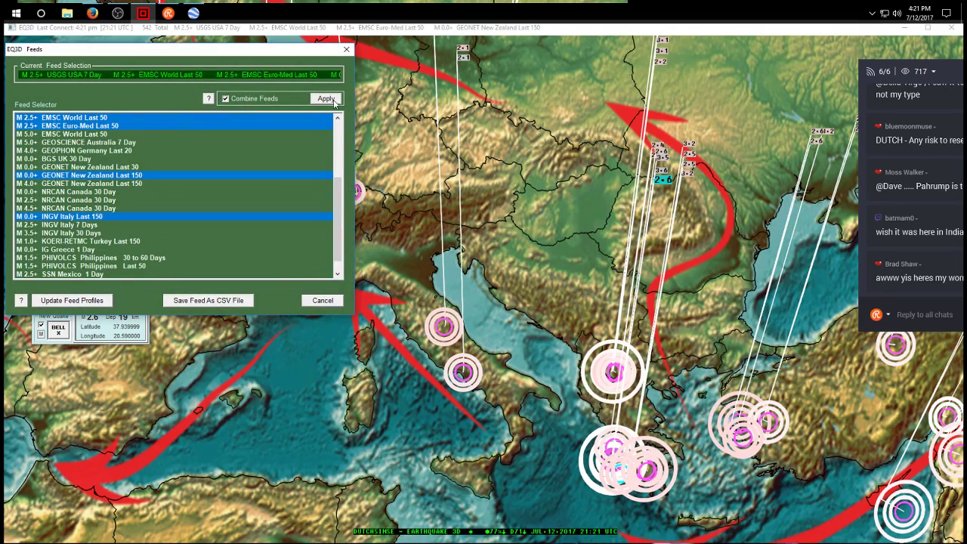
# Apply the combined feeds including INGV Italy and survey the resulting quake rings on the globe.
pyautogui.click(326, 98)
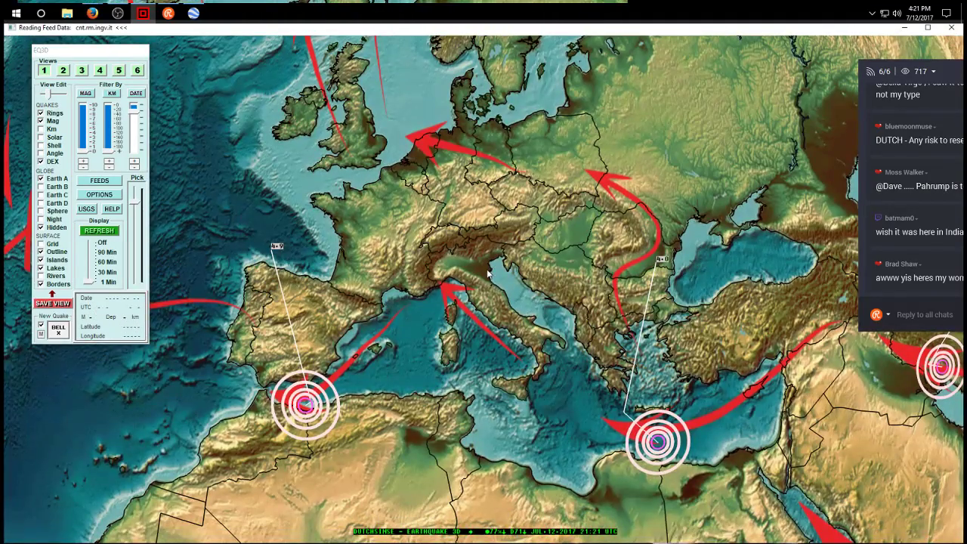
pyautogui.click(99, 231)
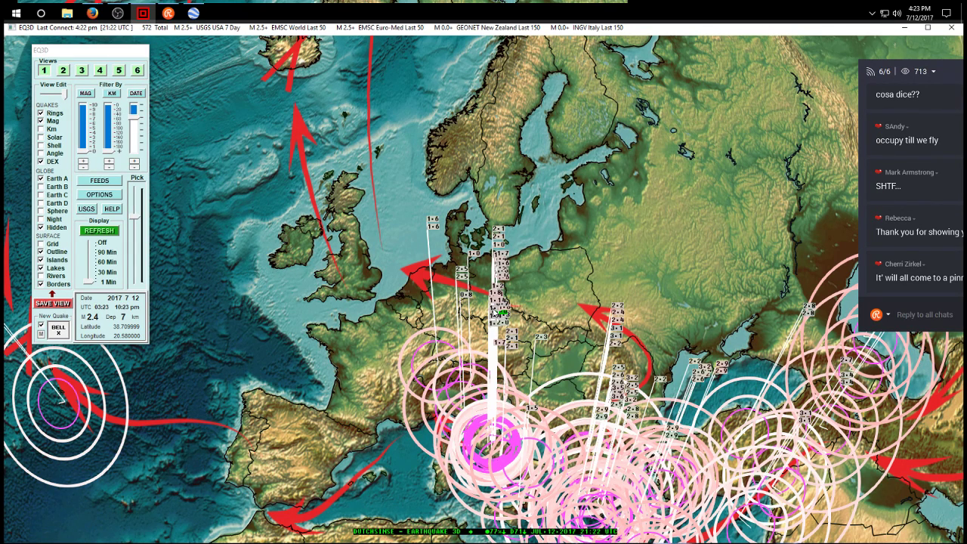
pyautogui.scroll(-3)
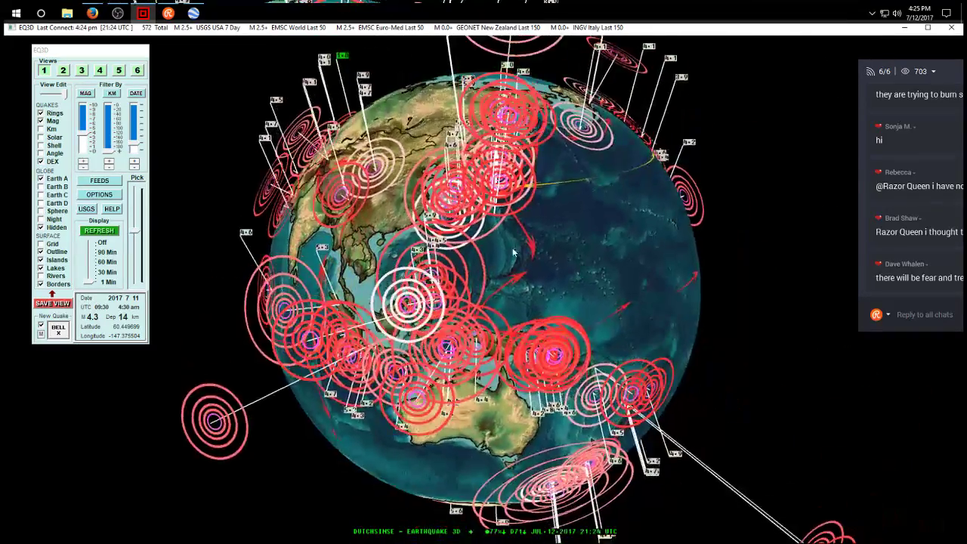
# Centre the globe on Australia and New Guinea with red forecast arrows overlaid.
pyautogui.click(99, 230)
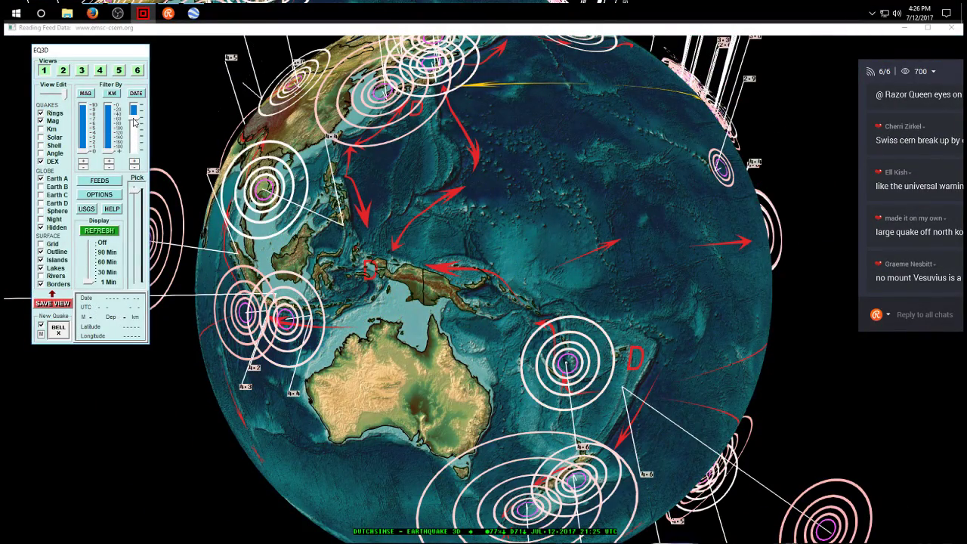
# Turn the globe to show ringed quakes along North, Central and South America.
pyautogui.click(99, 230)
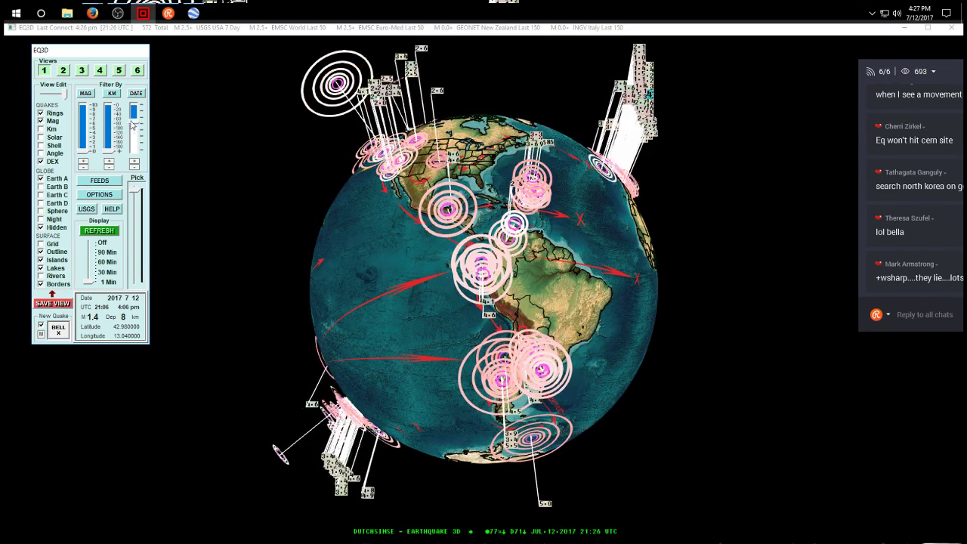
# Inspect the quake rings and forecast arrows along the Americas from Alaska to Chile.
pyautogui.click(99, 230)
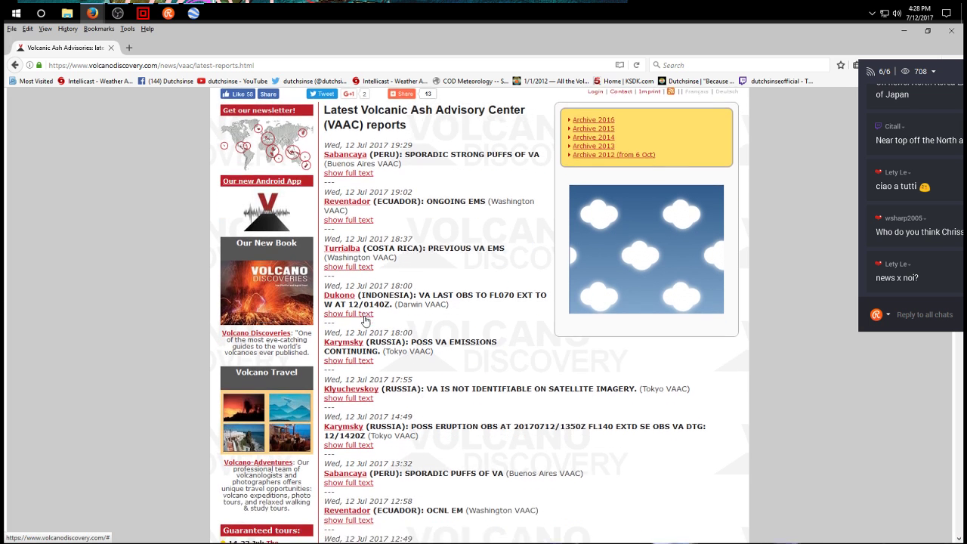
# Scroll through the VAAC ash reports for Sabancaya, Reventador, Turrialba, Dukono and Karymsky.
pyautogui.scroll(-3)
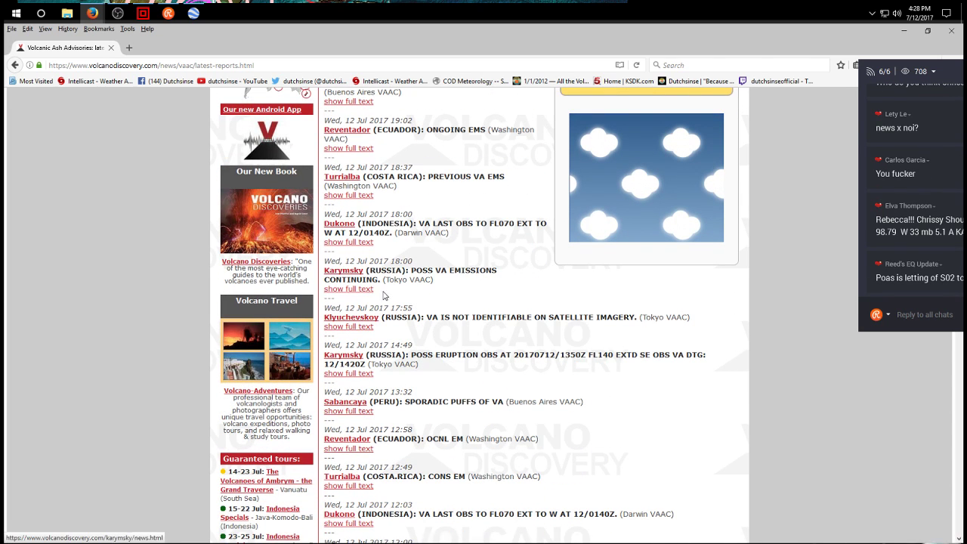
pyautogui.scroll(-3)
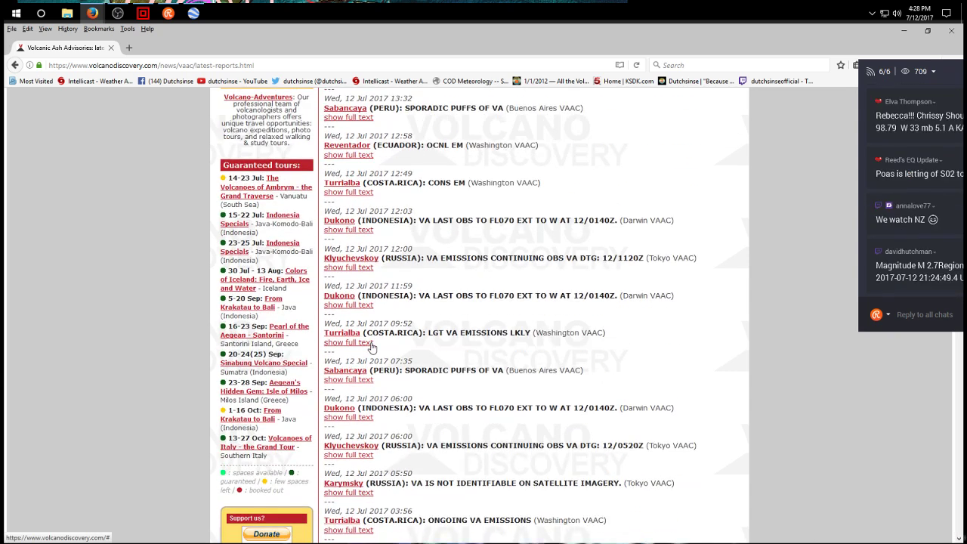
pyautogui.scroll(-3)
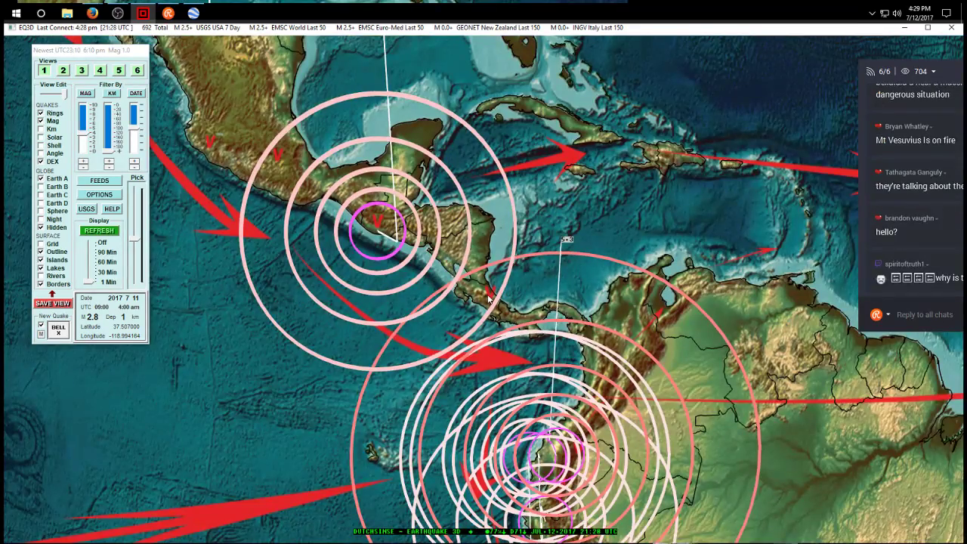
# Zoom out to the full Americas globe view showing 692 total quakes with forecast arrows.
pyautogui.click(99, 231)
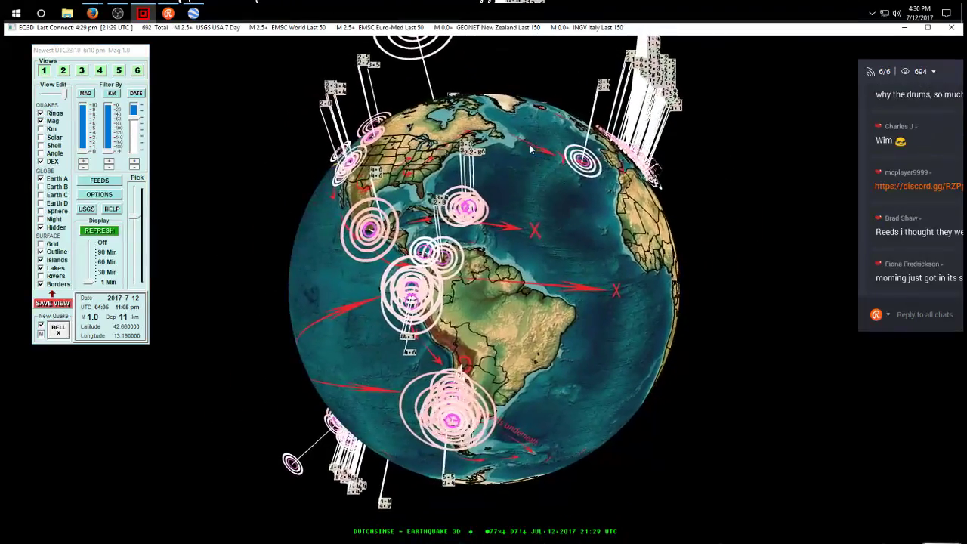
# Turn the globe over Greenland to the North Pacific, showing the M5.8 quake at 537 km depth.
pyautogui.click(99, 231)
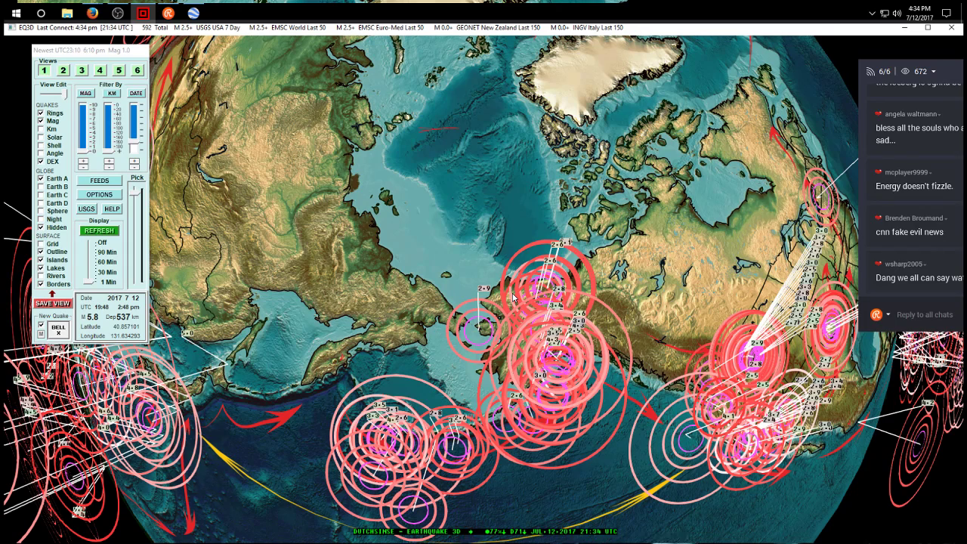
# Zoom into the Korea–Japan region to view the quake rings around northeast China.
pyautogui.scroll(-3)
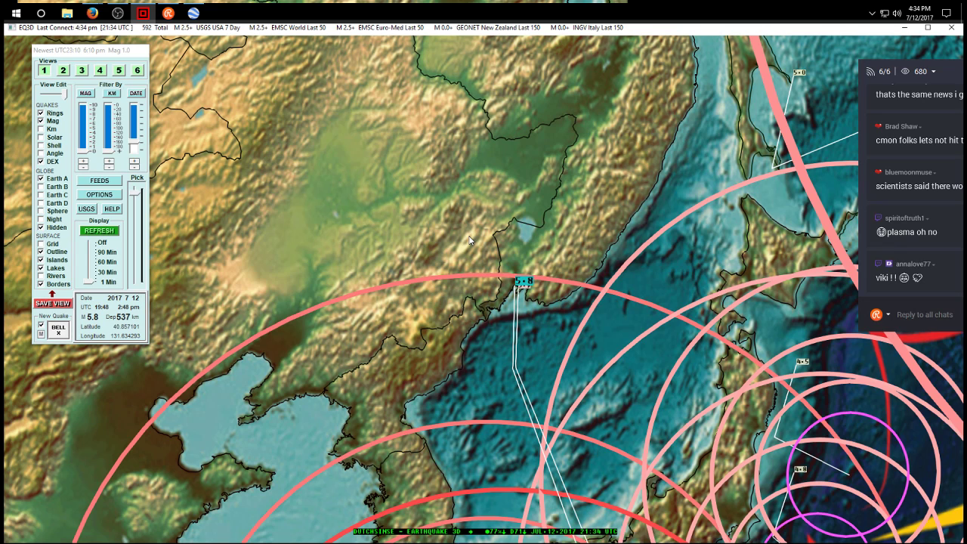
pyautogui.scroll(-3)
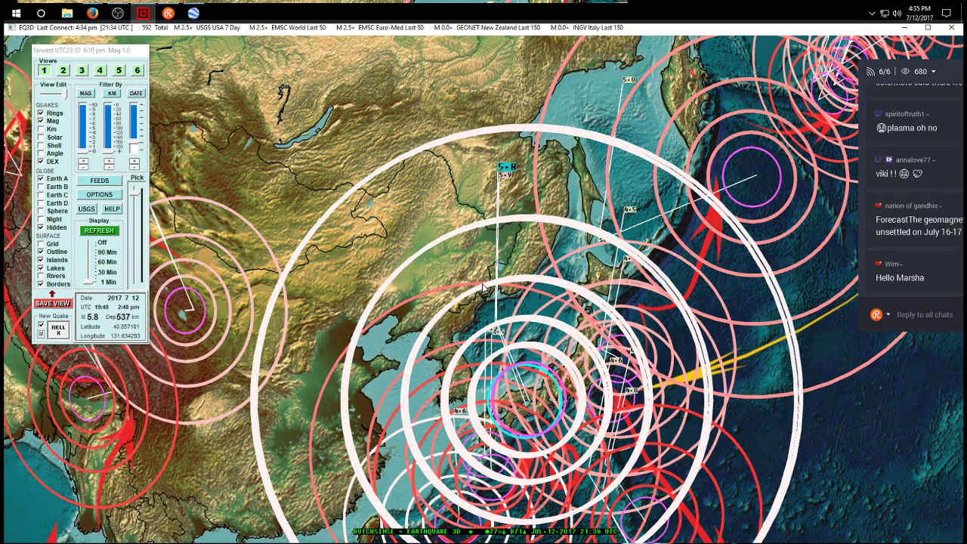
pyautogui.click(100, 231)
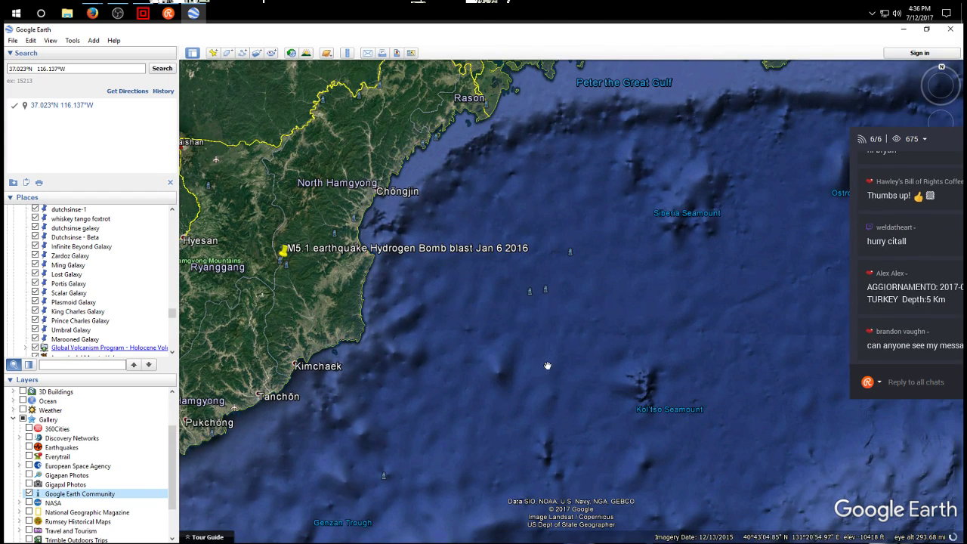
# Pan the Google Earth view over the seamounts offshore of Chongjin in the Sea of Japan.
pyautogui.moveTo(547, 366); pyautogui.dragTo(393, 292)
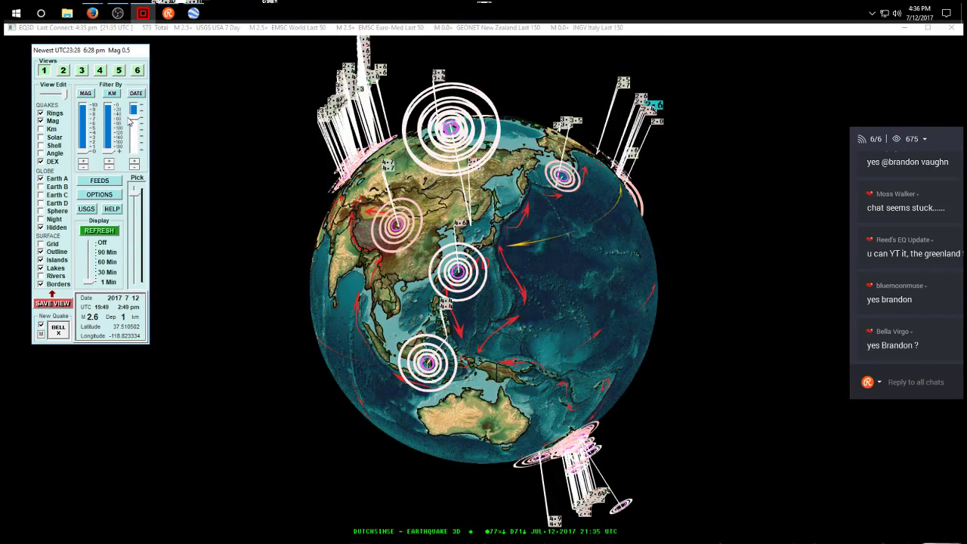
# Bring EQ3D back to the front to view the globe of quakes centred on Asia.
pyautogui.click(99, 231)
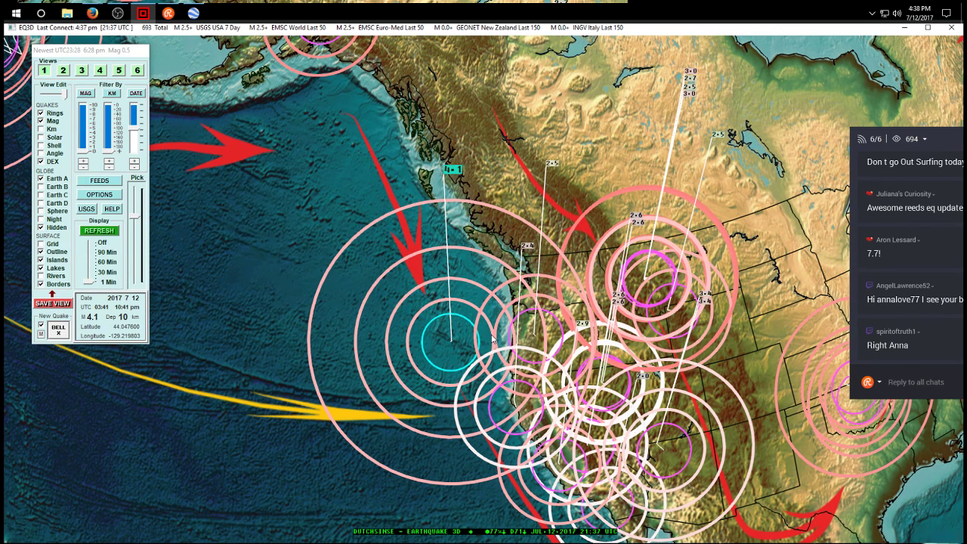
# Examine the M4.1 offshore Pacific Northwest quake, then zoom out to centre North America.
pyautogui.scroll(-3)
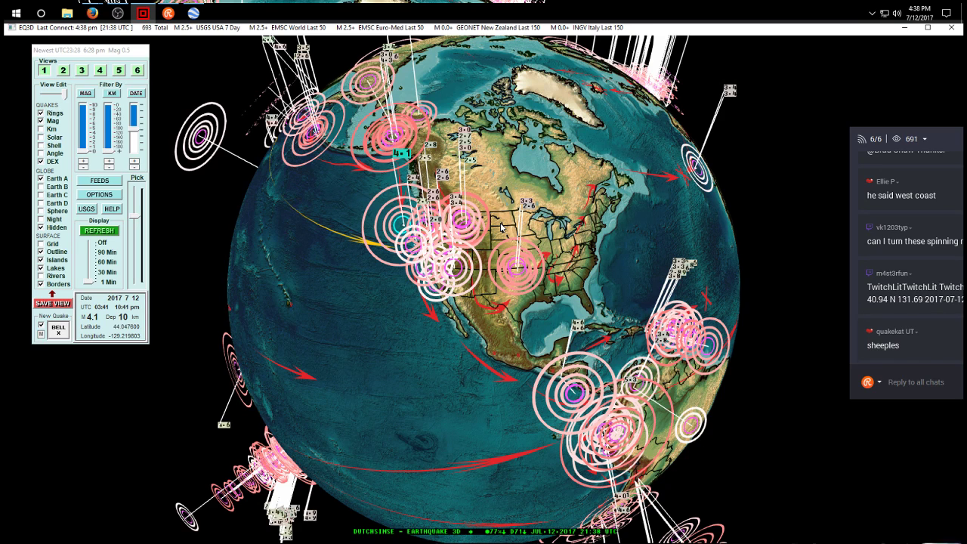
# Swing the globe back to Asia and bring up OBS Studio with the stream running.
pyautogui.scroll(-3)
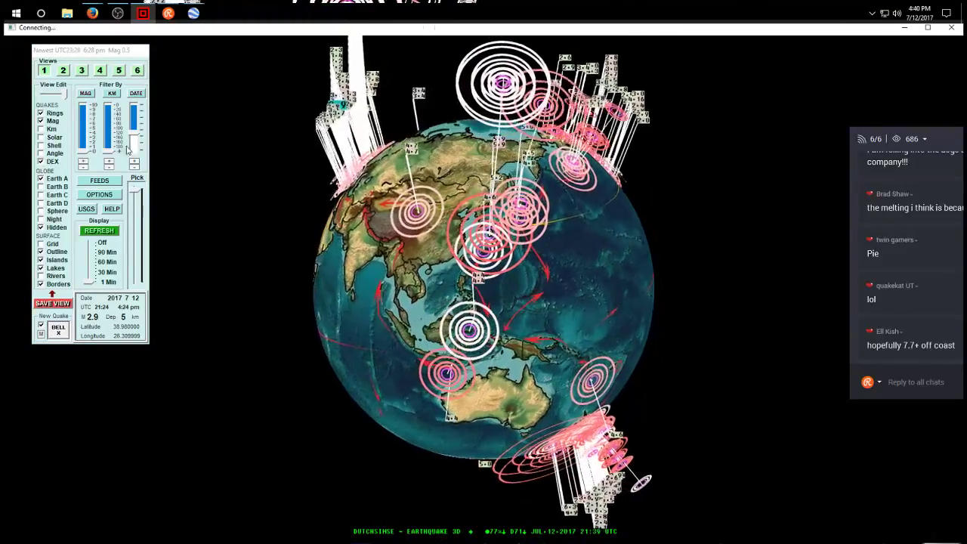
pyautogui.click(118, 14)
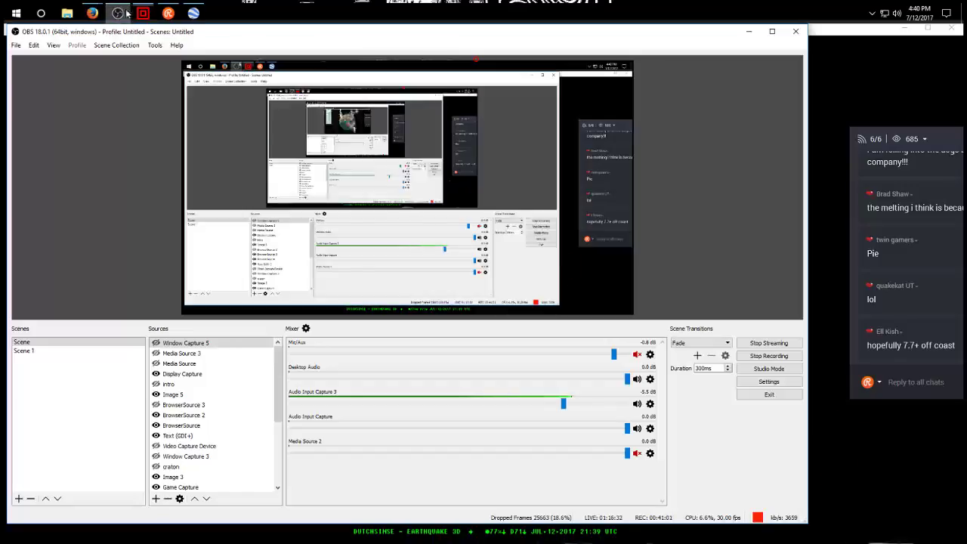